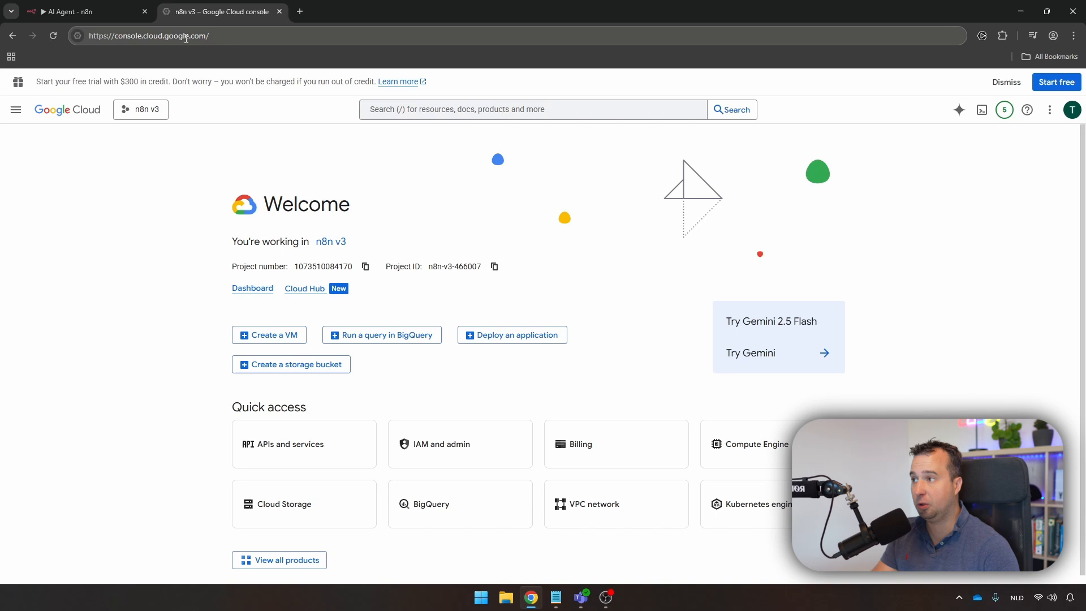
{"action": "mouse_move", "coordinate": [140, 109]}
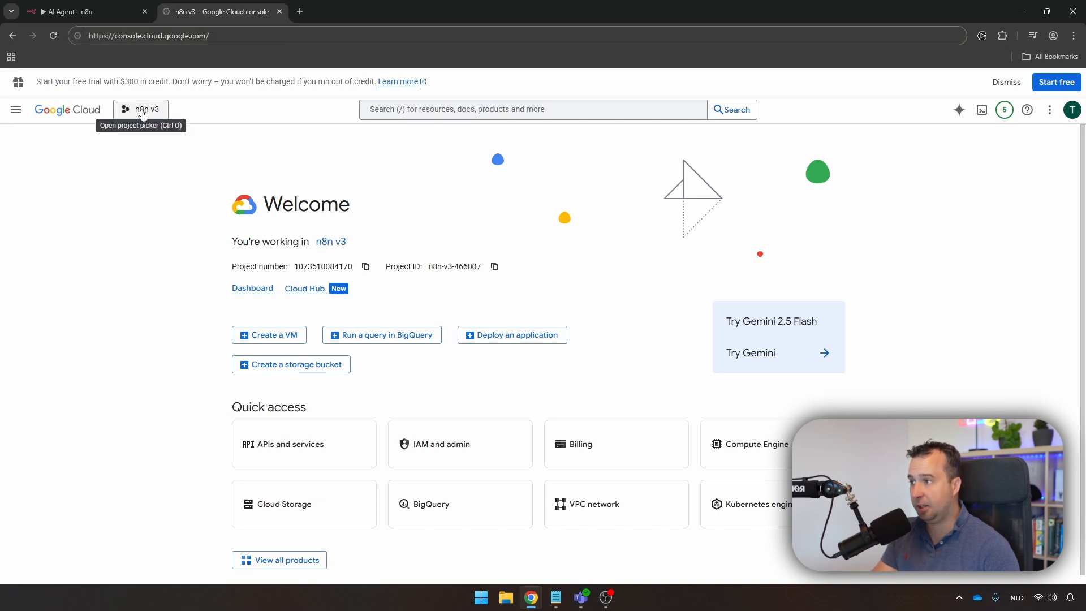
Create a new project named n8n AI Agent and select it as the active project.
{"action": "left_click", "coordinate": [140, 110]}
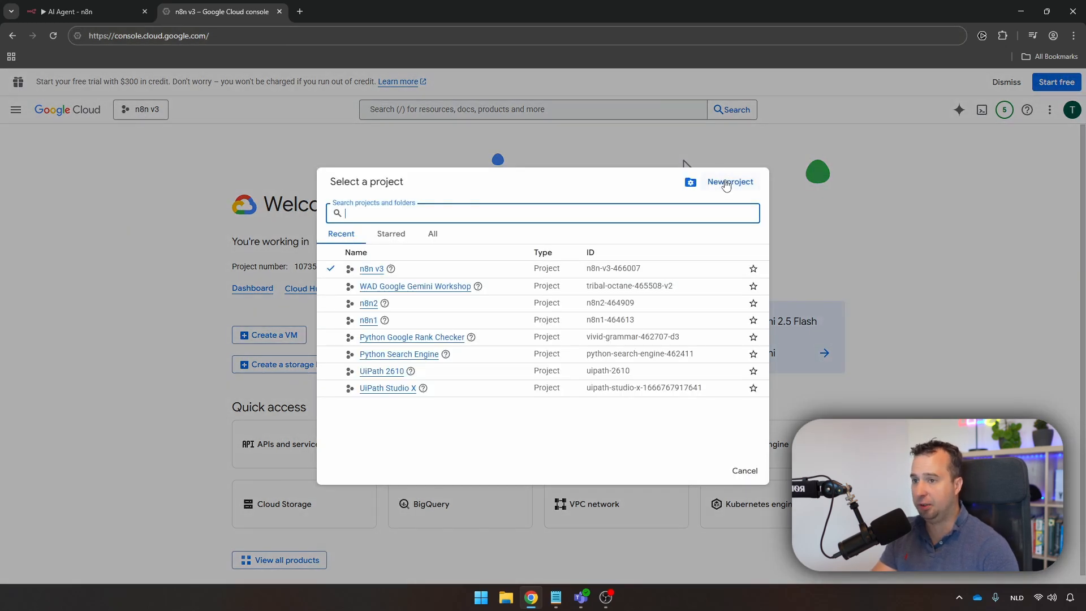
{"action": "left_click", "coordinate": [730, 181]}
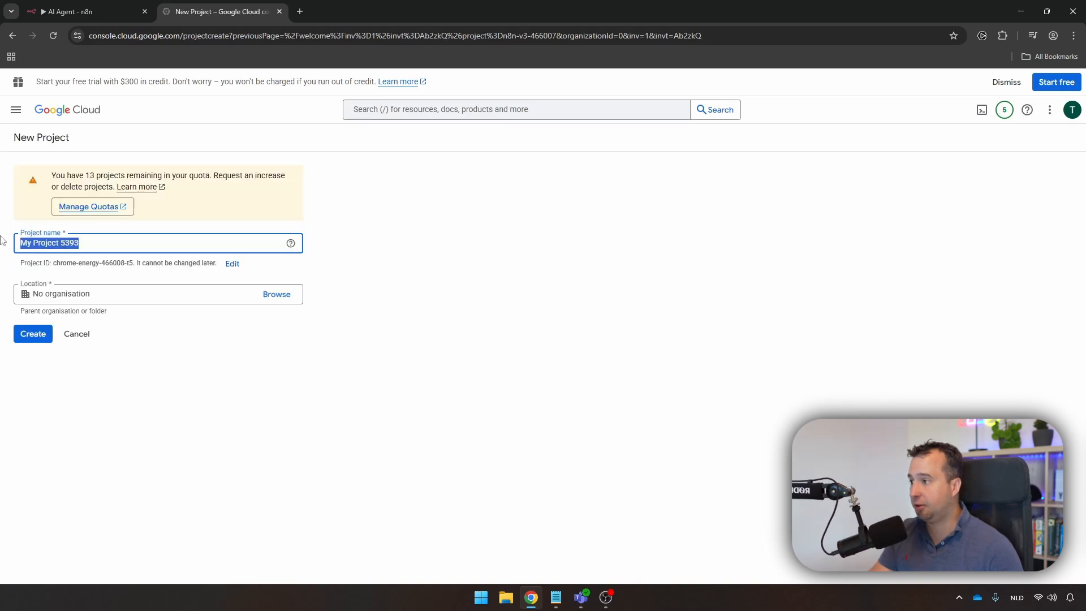
{"action": "type", "text": "n8n AI Agent"}
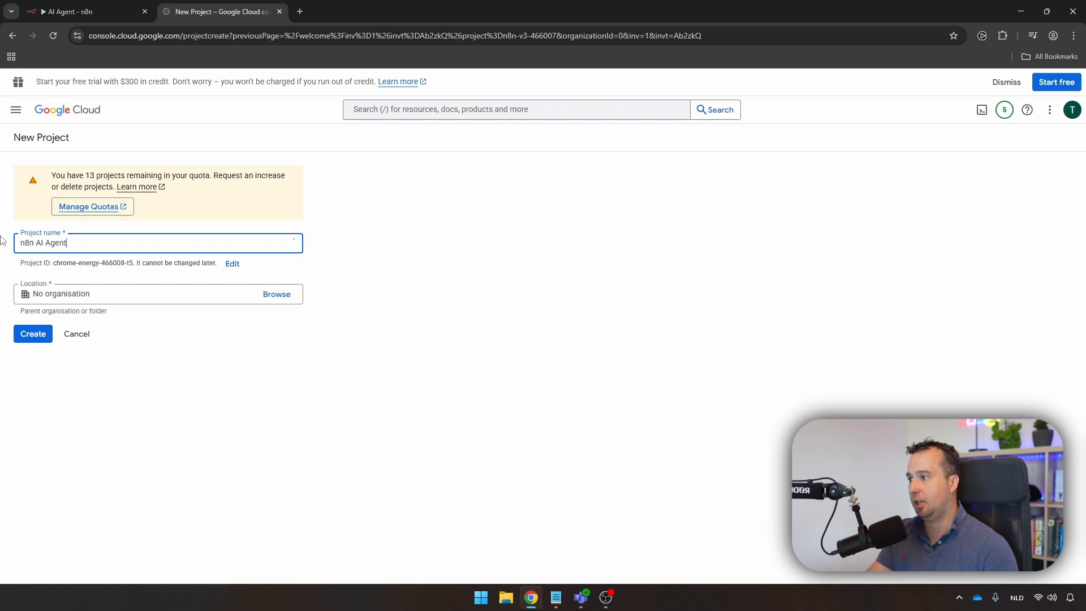
{"action": "left_click", "coordinate": [32, 333]}
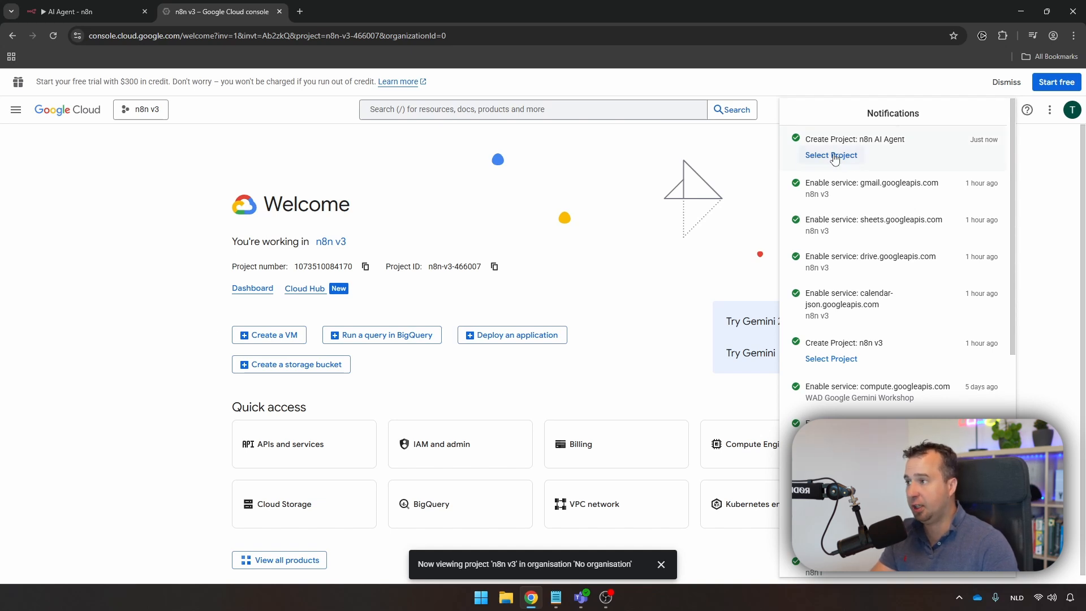
{"action": "left_click", "coordinate": [830, 155]}
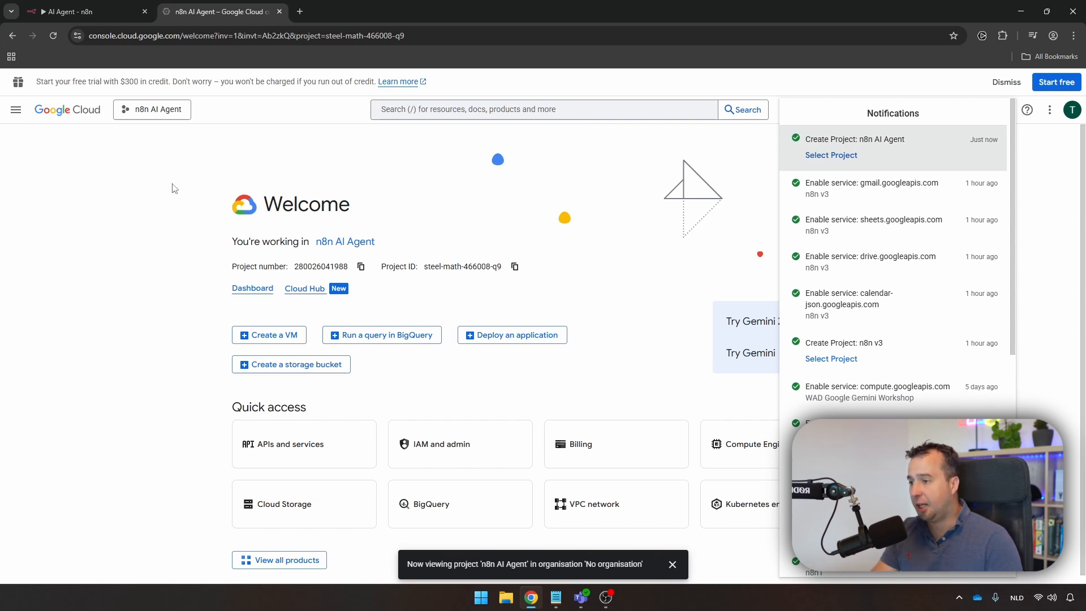
{"action": "mouse_move", "coordinate": [180, 178]}
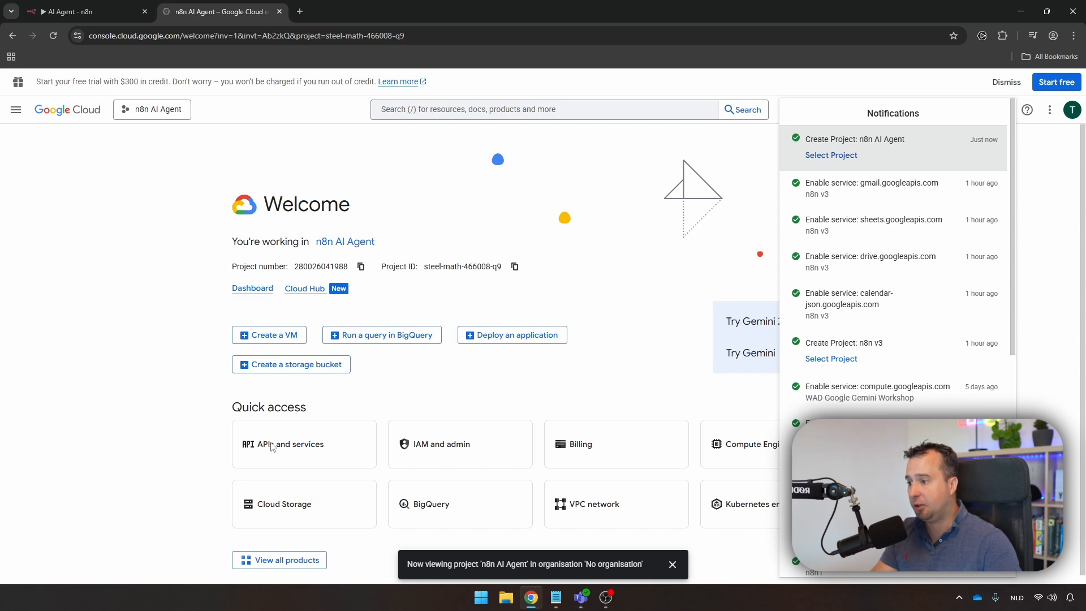
Enable the Google Drive API from the API Library for the project.
{"action": "left_click", "coordinate": [292, 443]}
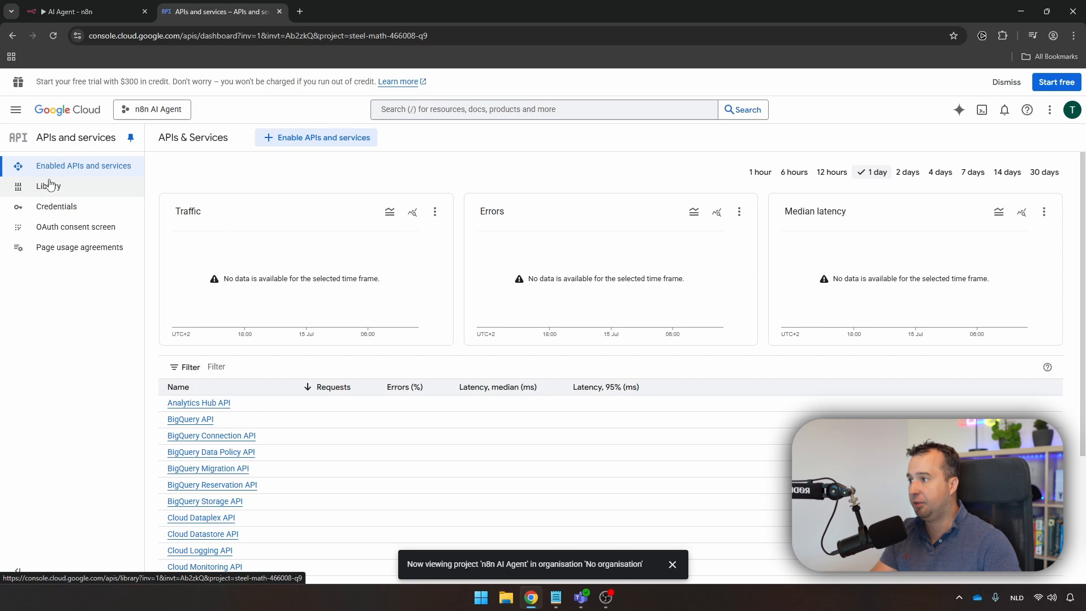
{"action": "left_click", "coordinate": [48, 186]}
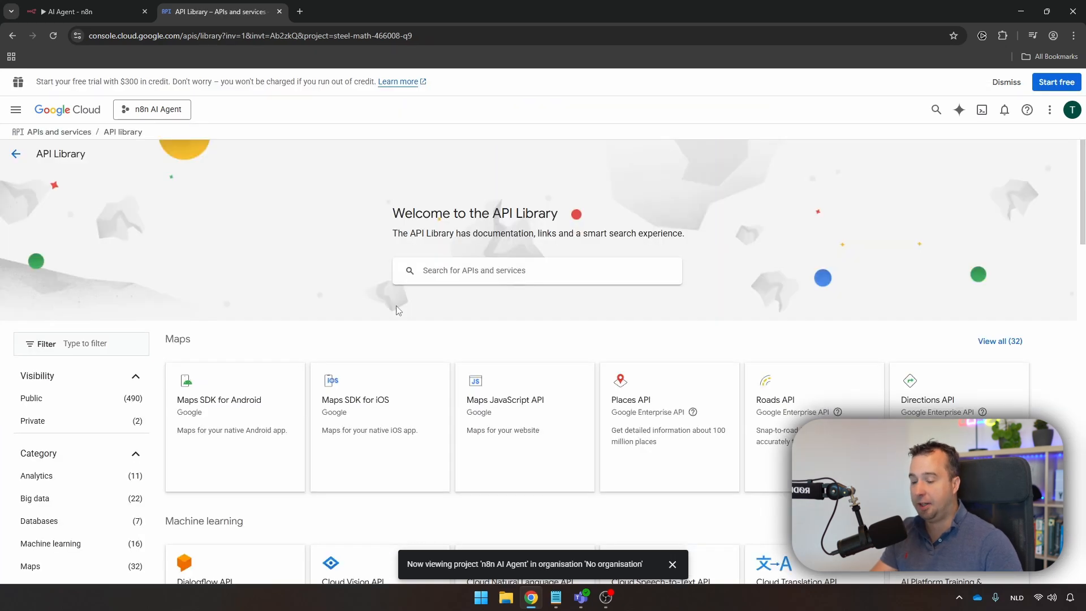
{"action": "mouse_move", "coordinate": [325, 295]}
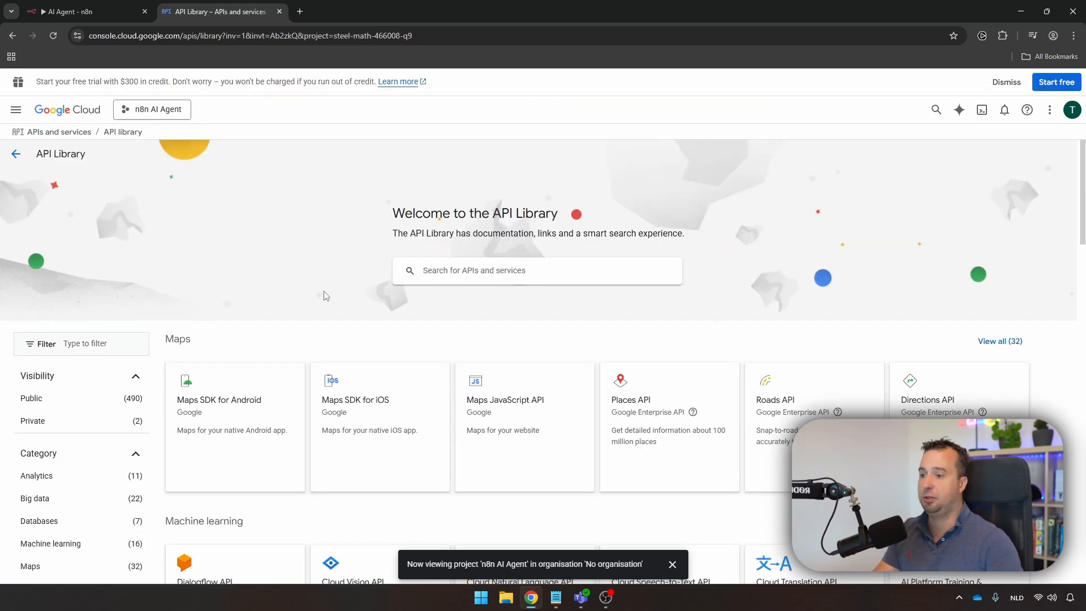
{"action": "scroll", "scroll_direction": "down", "scroll_amount": 3}
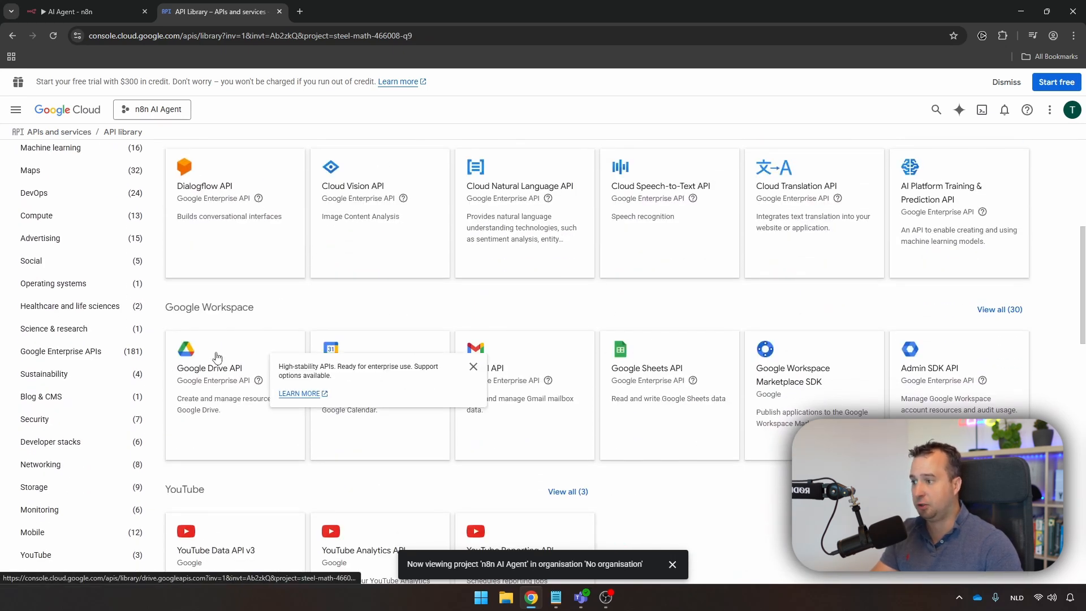
{"action": "left_click", "coordinate": [211, 368]}
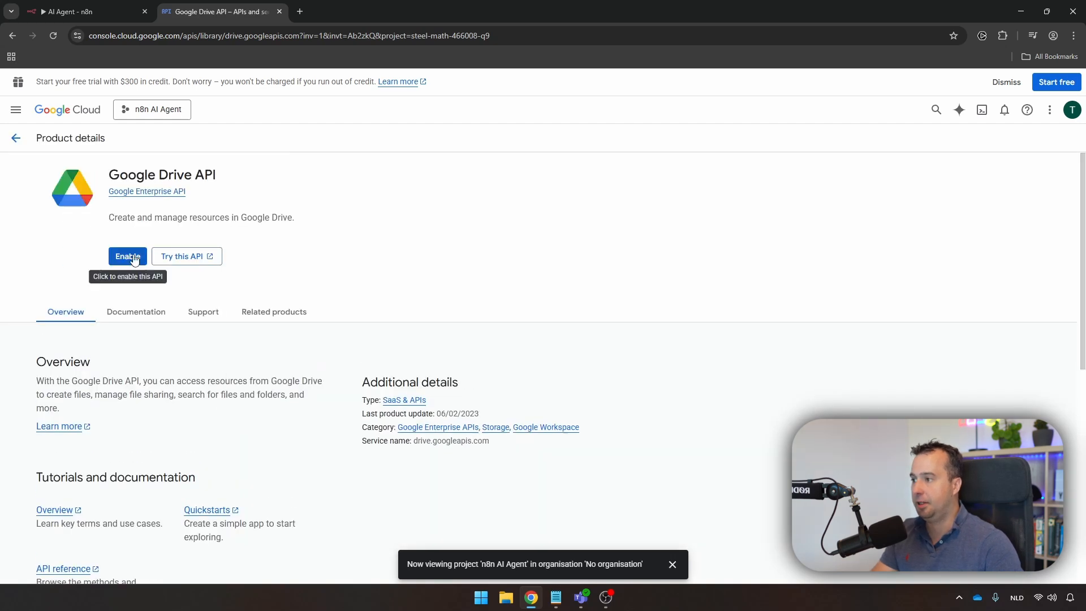
{"action": "left_click", "coordinate": [15, 138]}
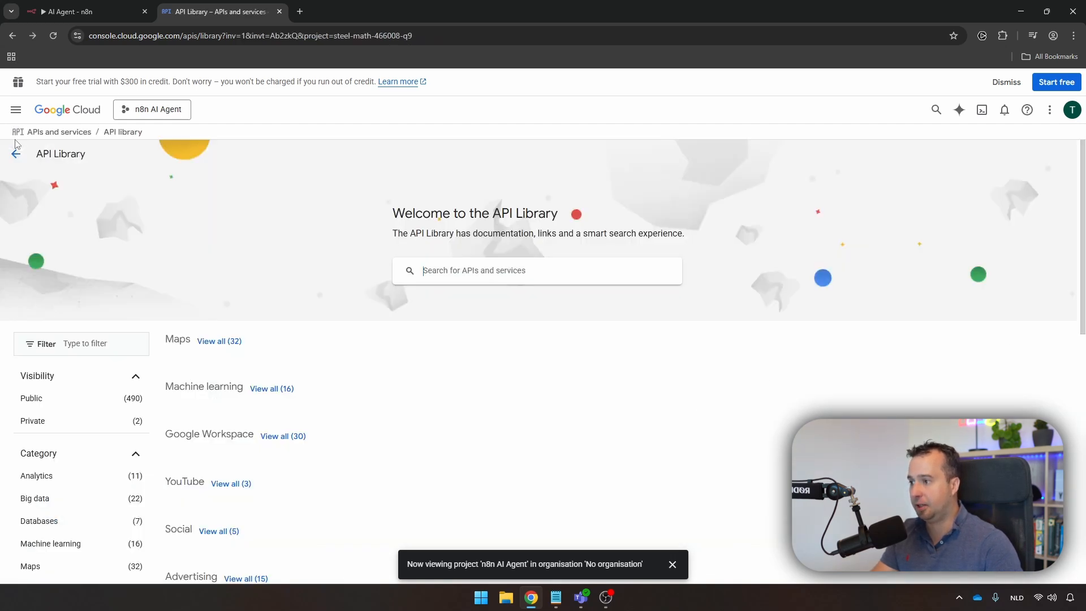
Enable the Google Calendar API and the Gmail API as well.
{"action": "scroll", "scroll_direction": "down", "scroll_amount": 3}
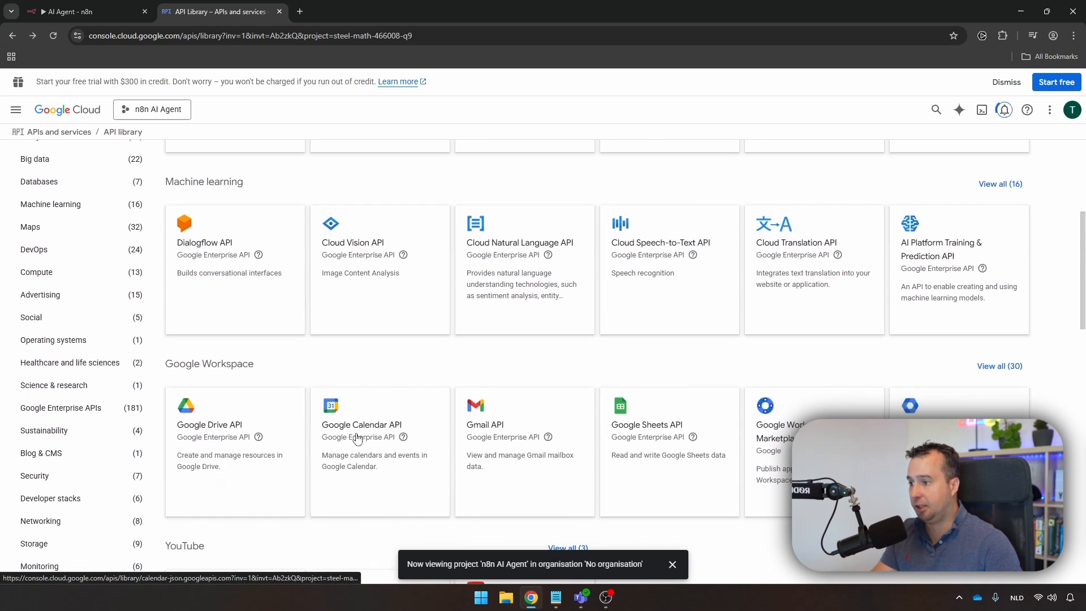
{"action": "left_click", "coordinate": [361, 424]}
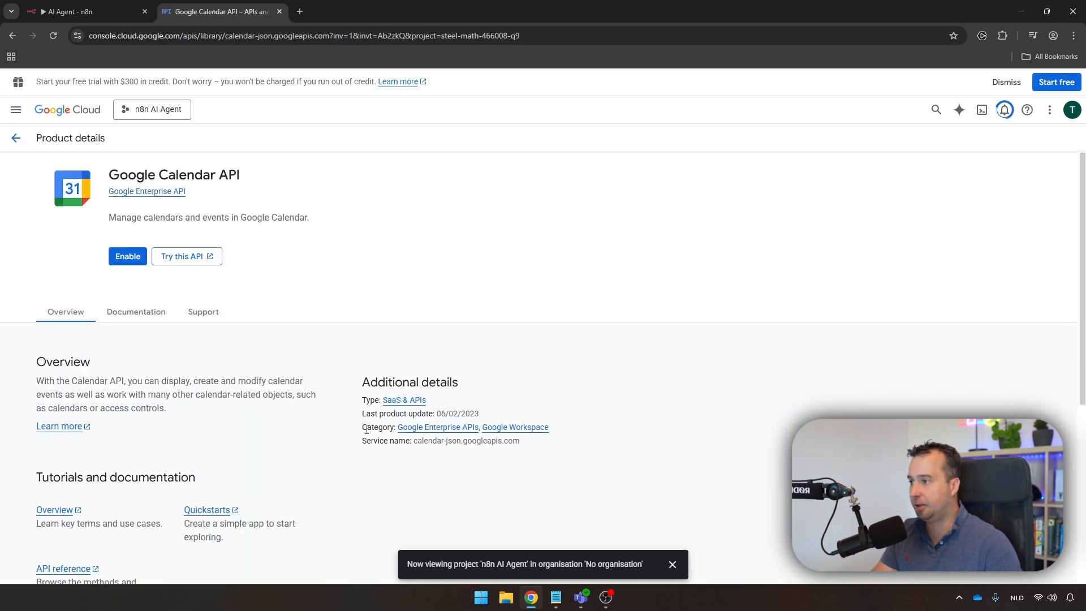
{"action": "left_click", "coordinate": [128, 255]}
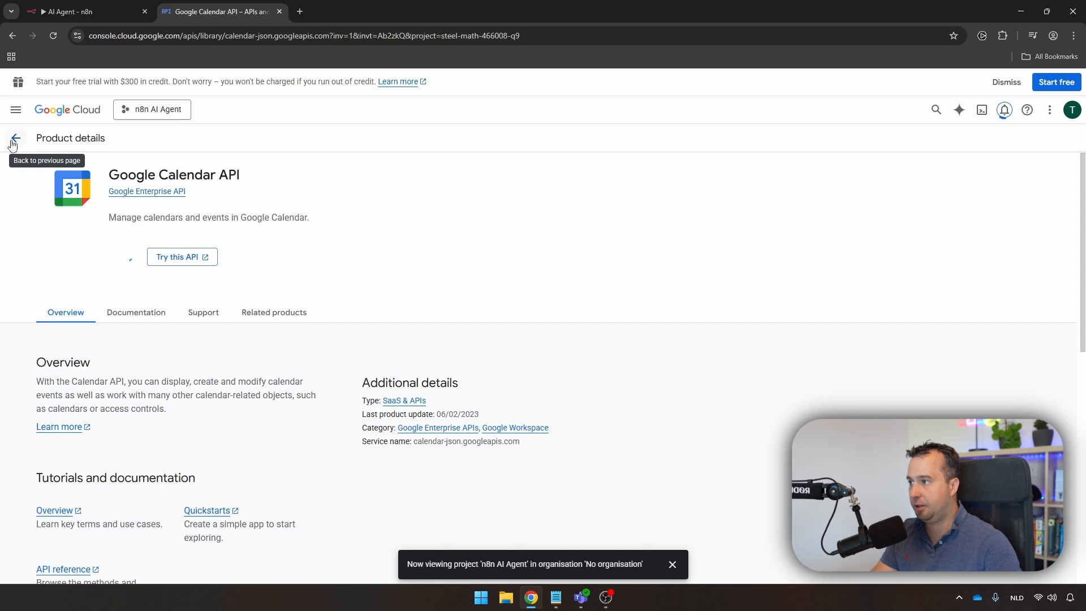
{"action": "left_click", "coordinate": [12, 138]}
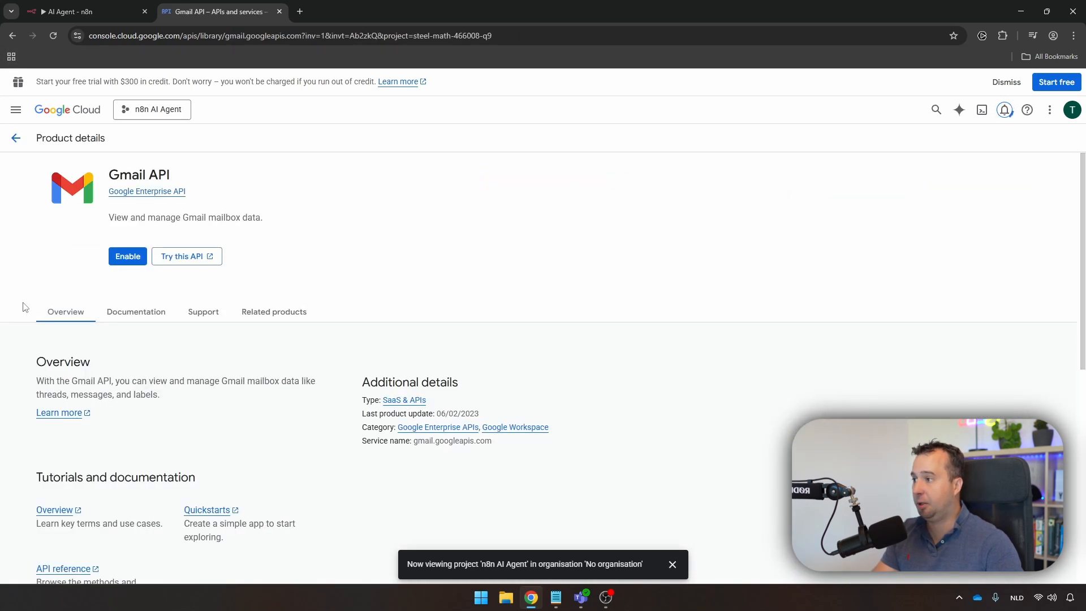
{"action": "left_click", "coordinate": [128, 256]}
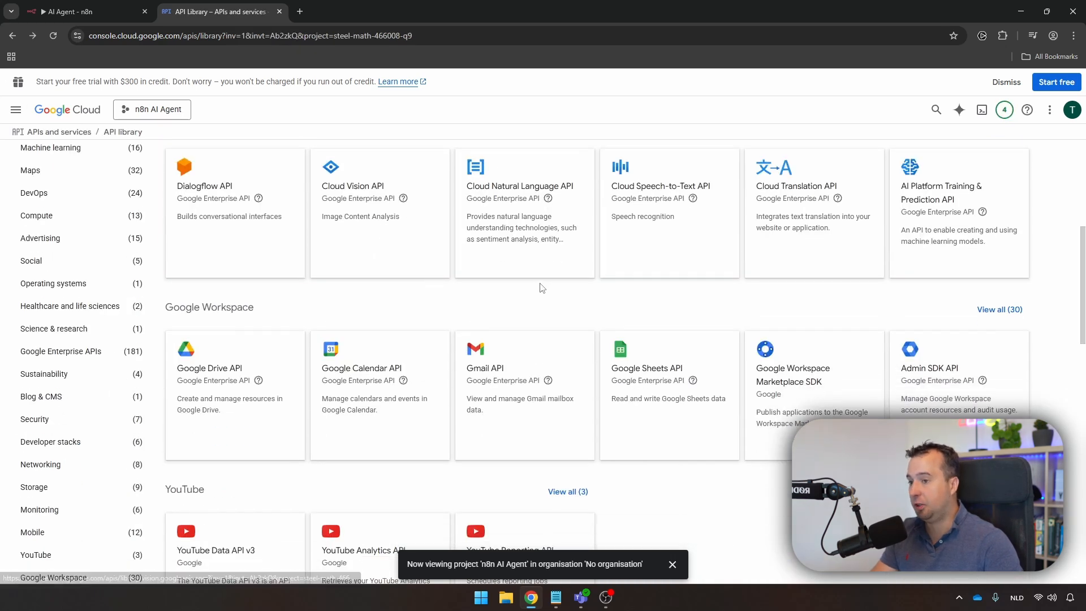
{"action": "left_click", "coordinate": [646, 368]}
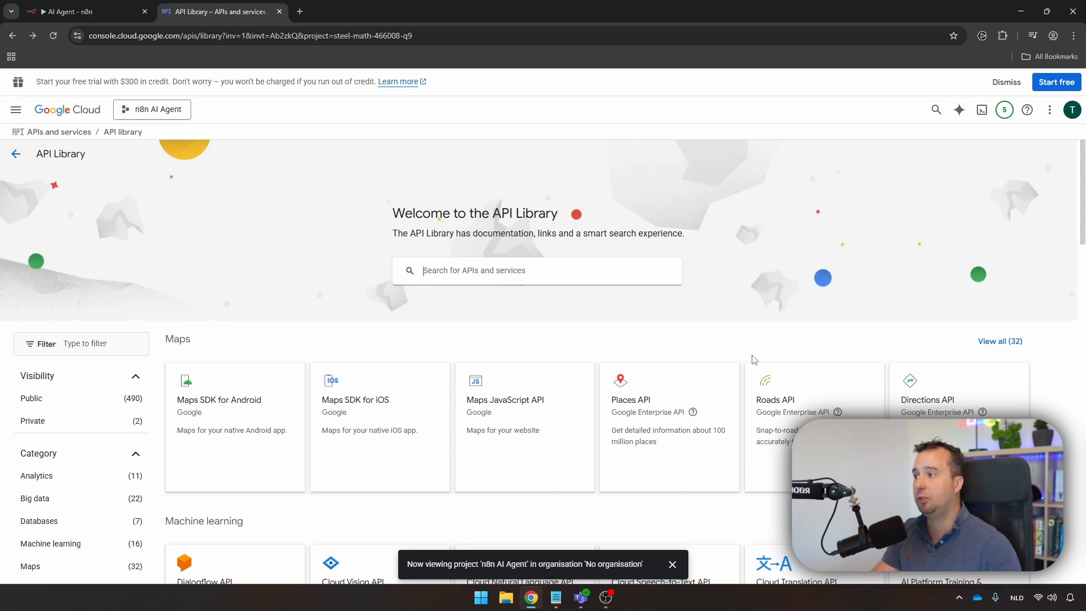
{"action": "mouse_move", "coordinate": [16, 153]}
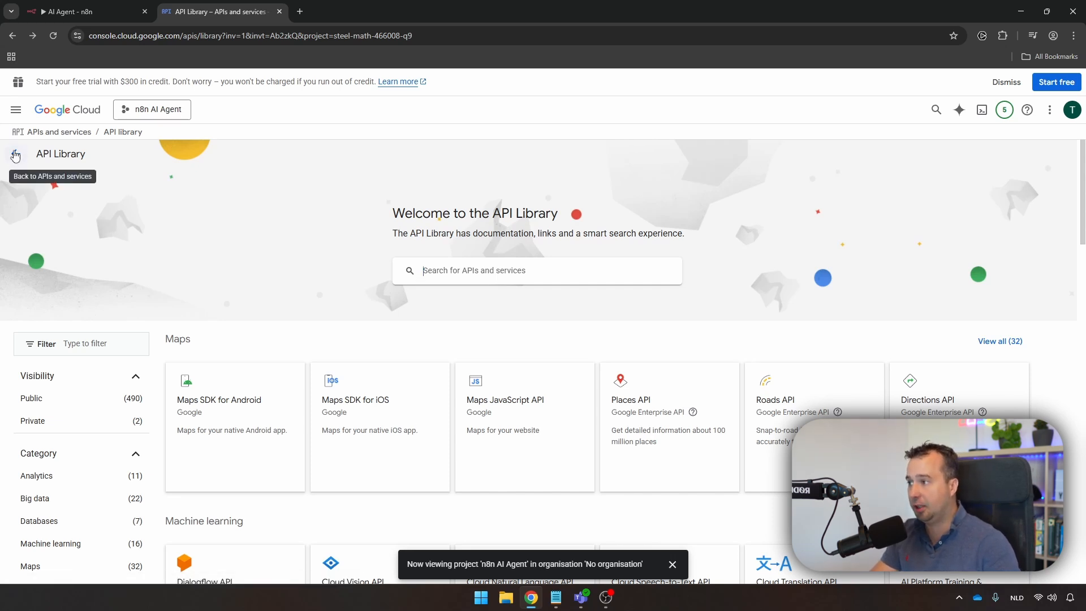
Start the Google auth platform setup with app name n8n and a user support email.
{"action": "left_click", "coordinate": [15, 154]}
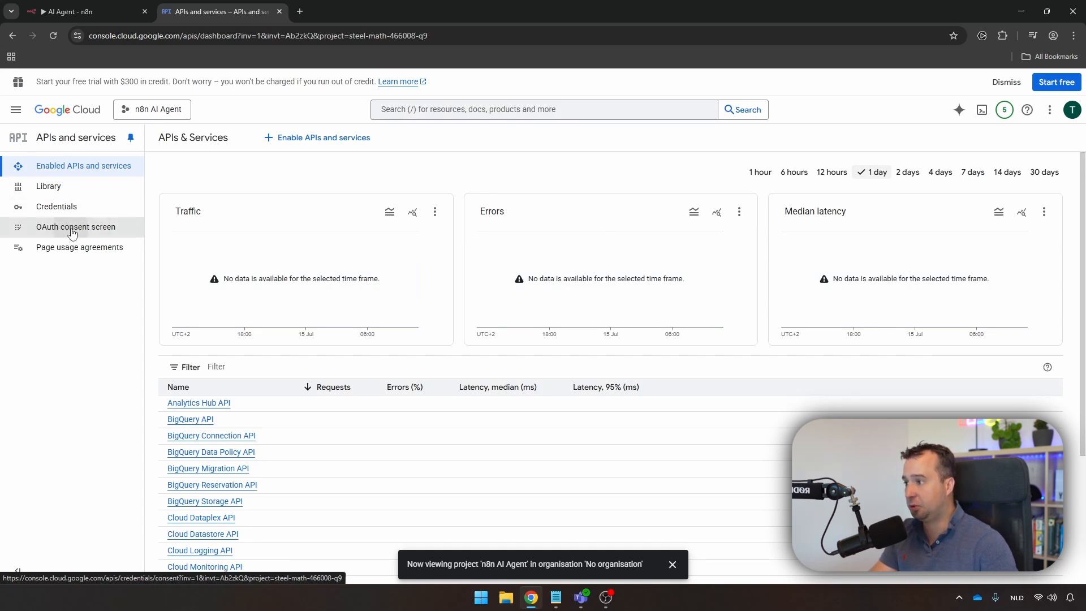
{"action": "left_click", "coordinate": [74, 227]}
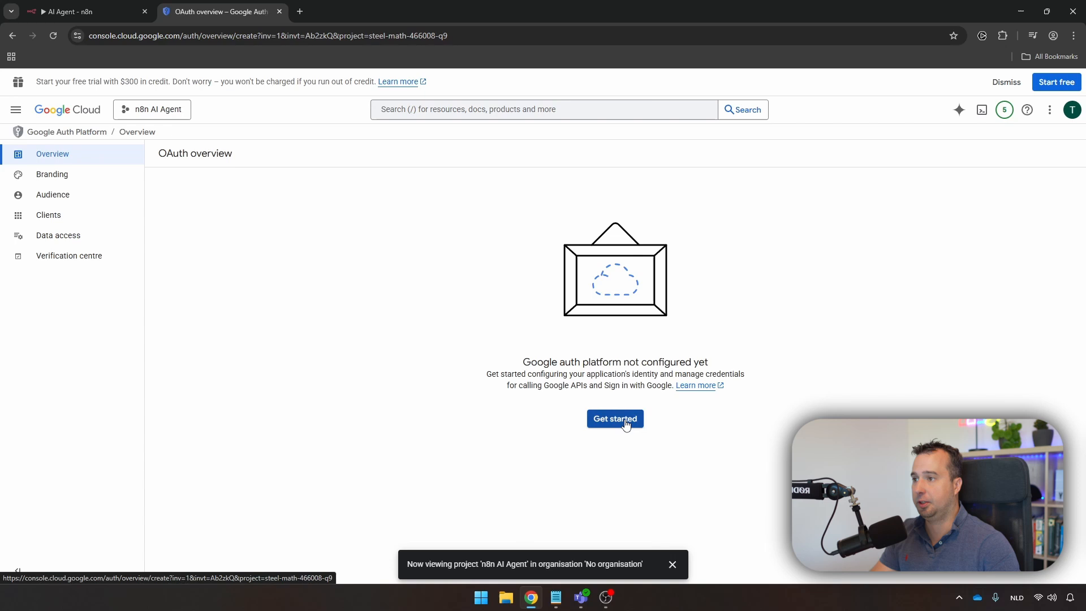
{"action": "left_click", "coordinate": [614, 418]}
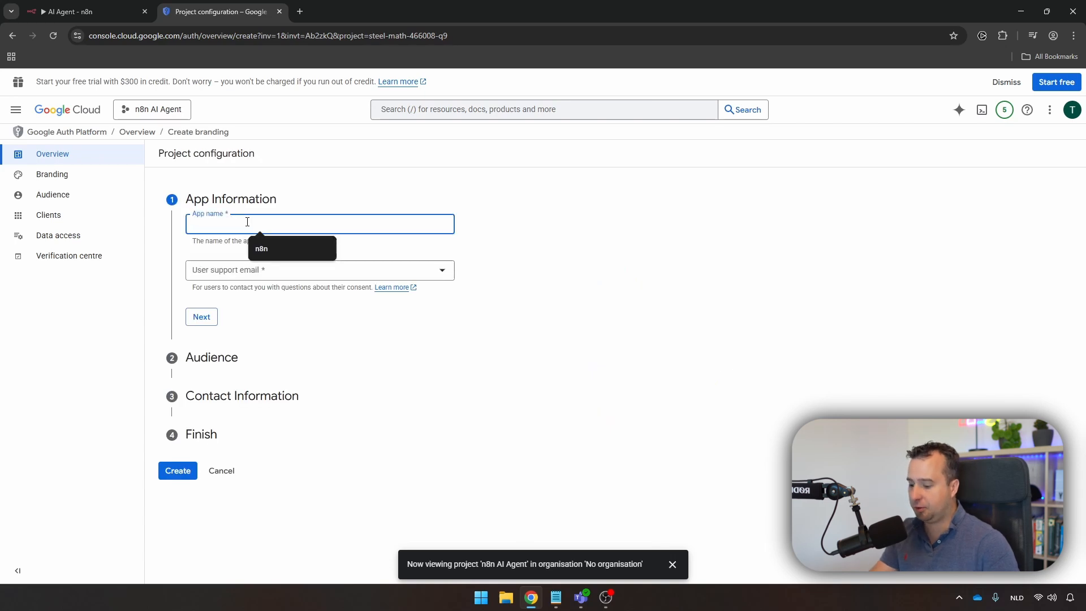
{"action": "type", "text": "n8n"}
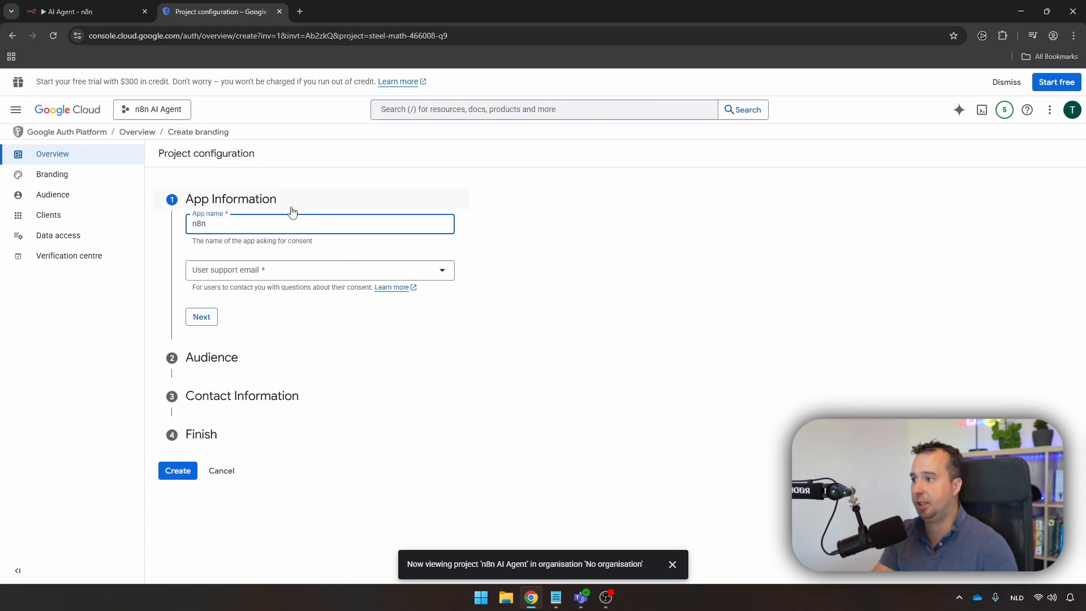
{"action": "left_click", "coordinate": [319, 269]}
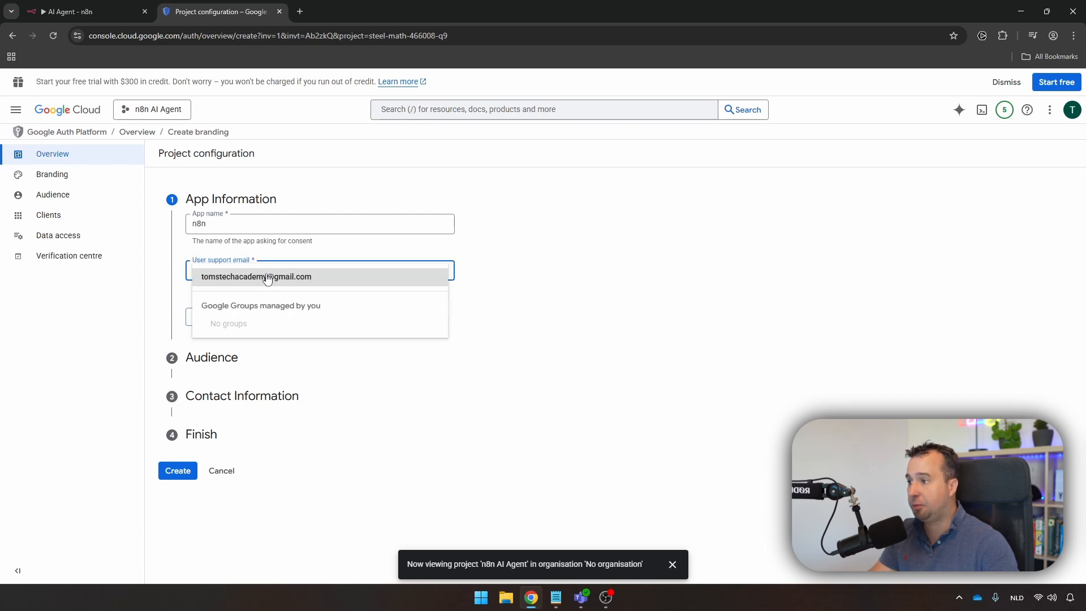
{"action": "left_click", "coordinate": [256, 276]}
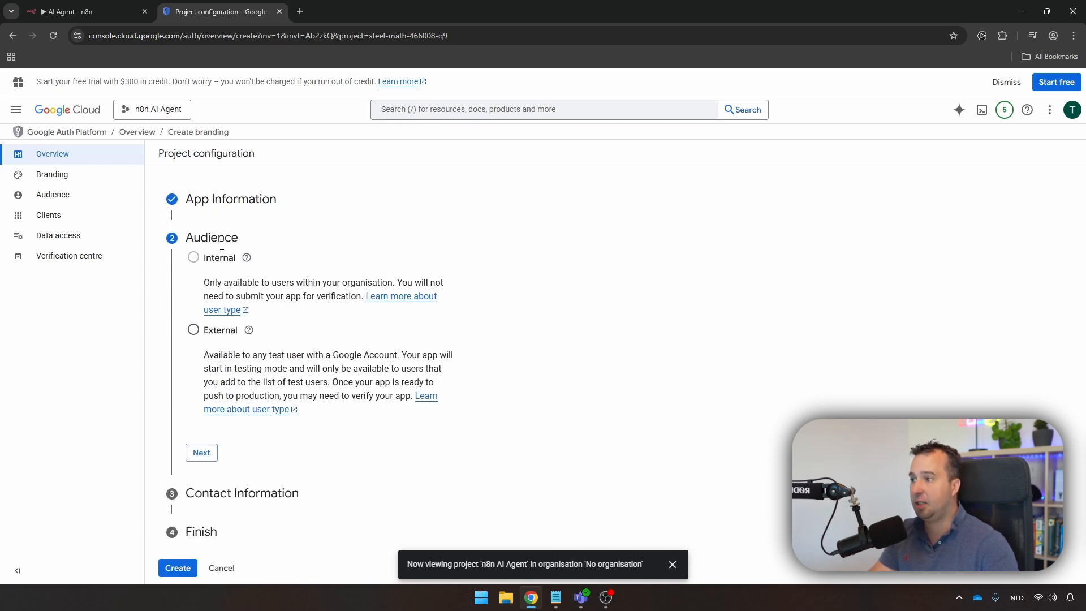
{"action": "left_click", "coordinate": [193, 329]}
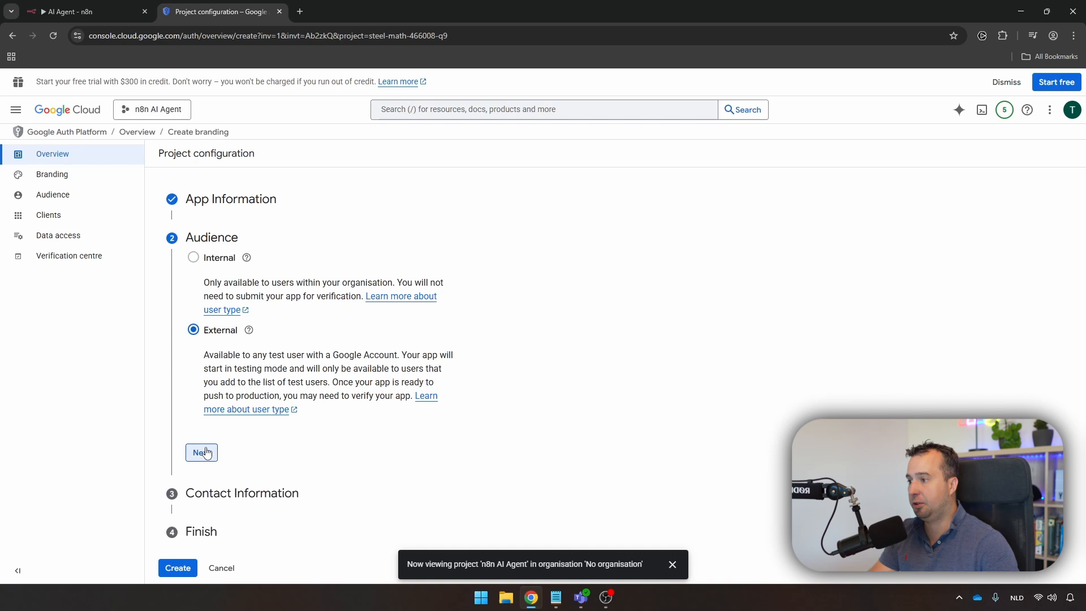
{"action": "left_click", "coordinate": [202, 452]}
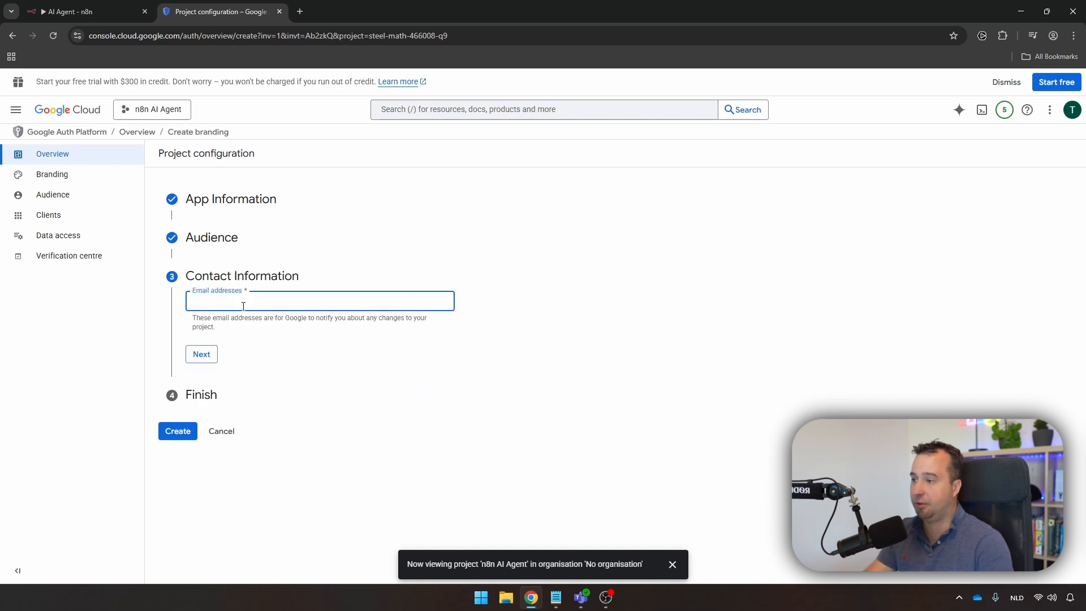
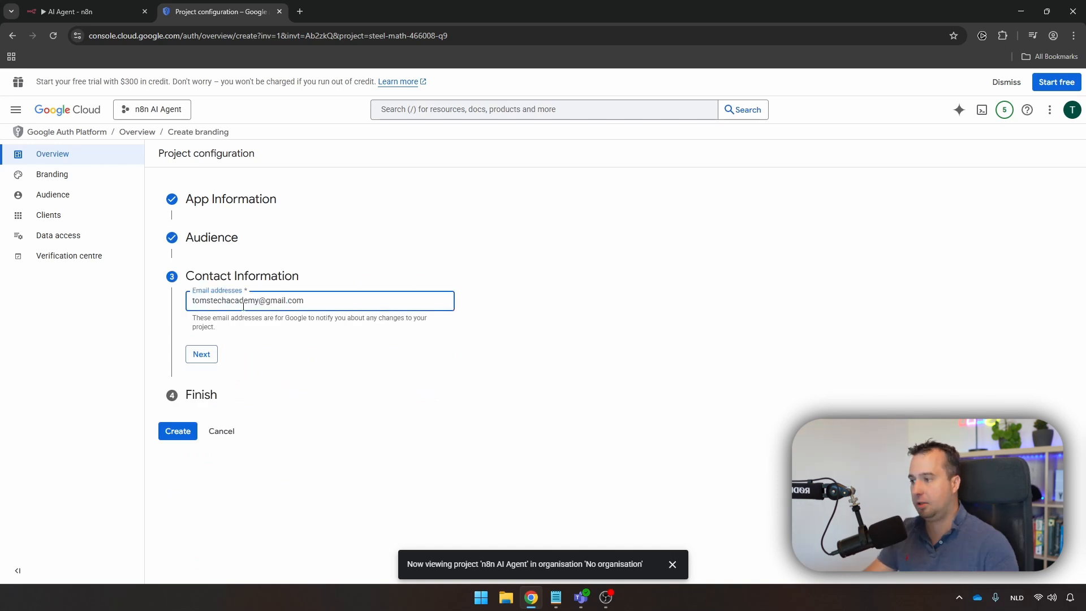
{"action": "left_click", "coordinate": [201, 354]}
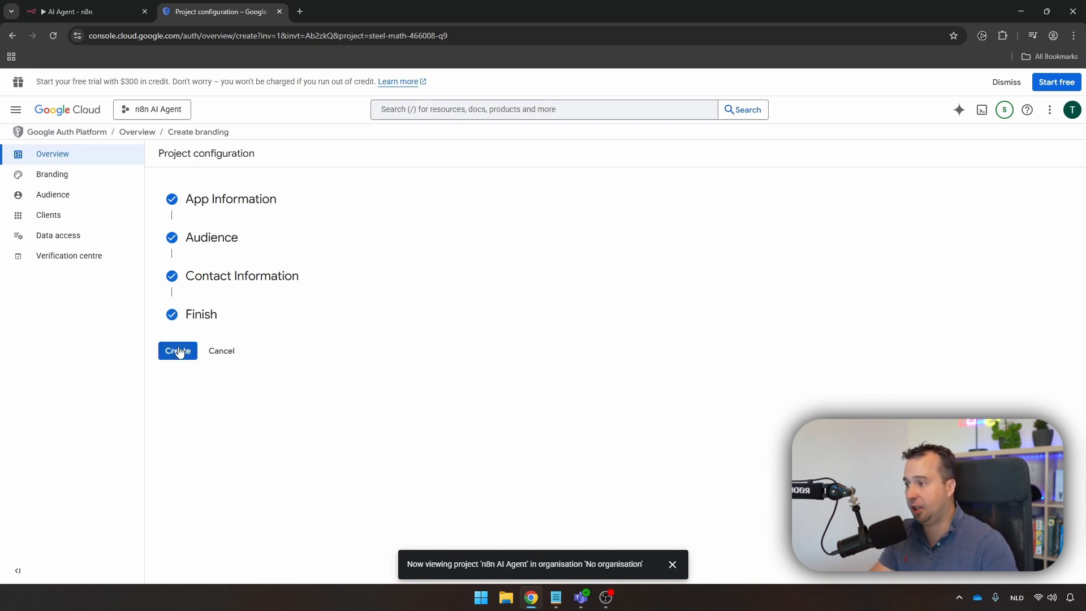
{"action": "left_click", "coordinate": [177, 351]}
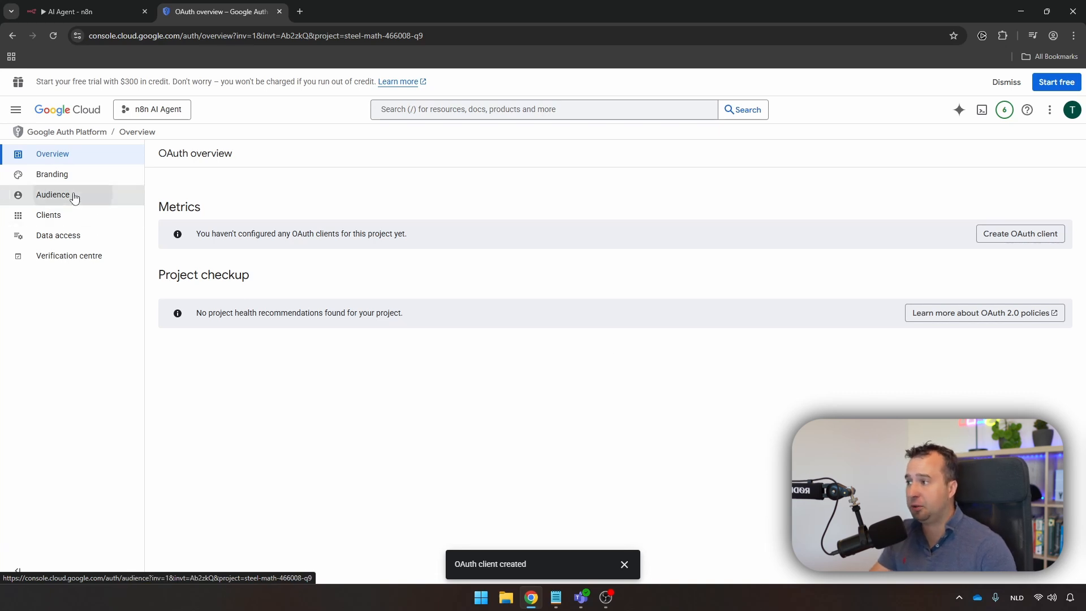
{"action": "left_click", "coordinate": [53, 195]}
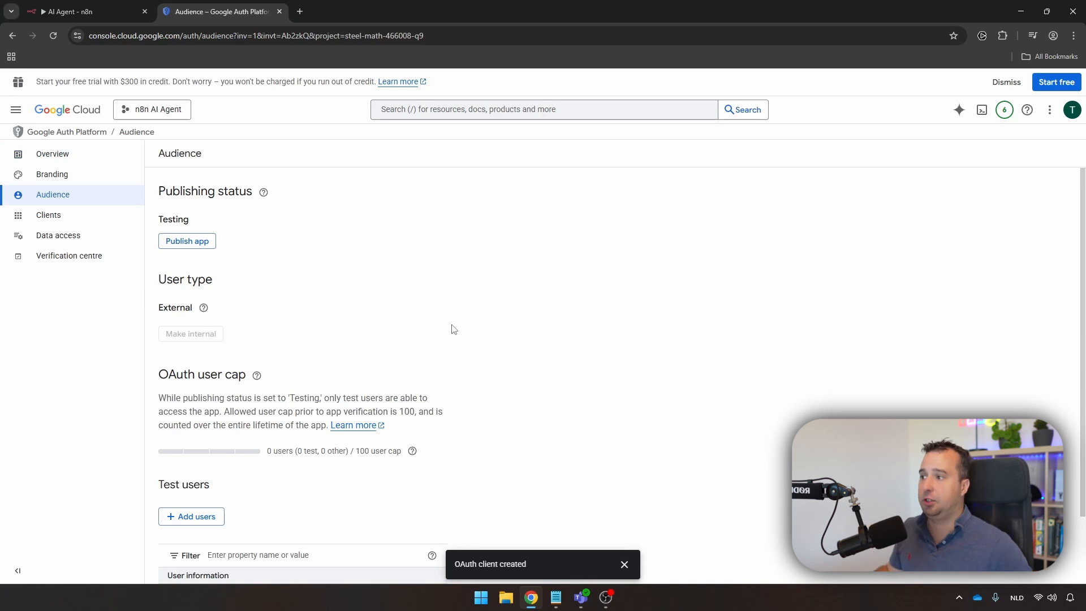
{"action": "scroll", "scroll_direction": "down", "scroll_amount": 3}
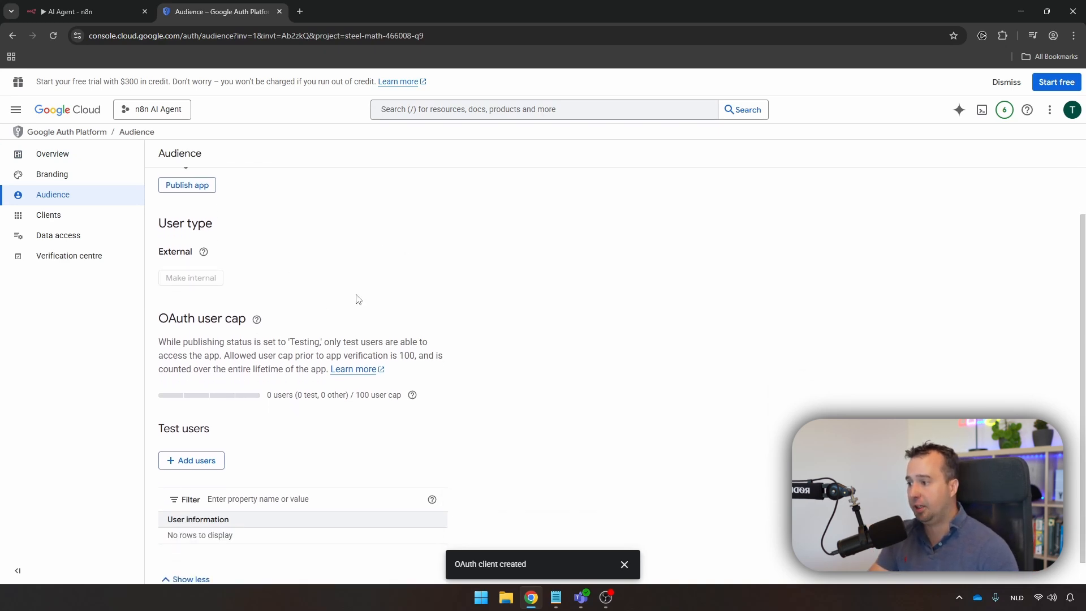
{"action": "left_click", "coordinate": [190, 461]}
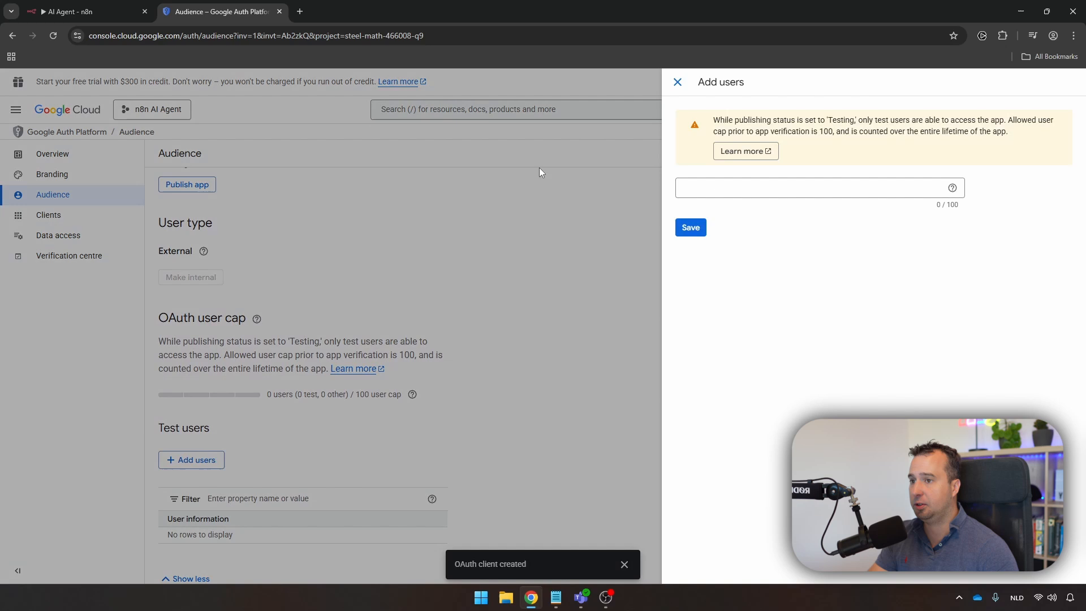
{"action": "left_click", "coordinate": [817, 188]}
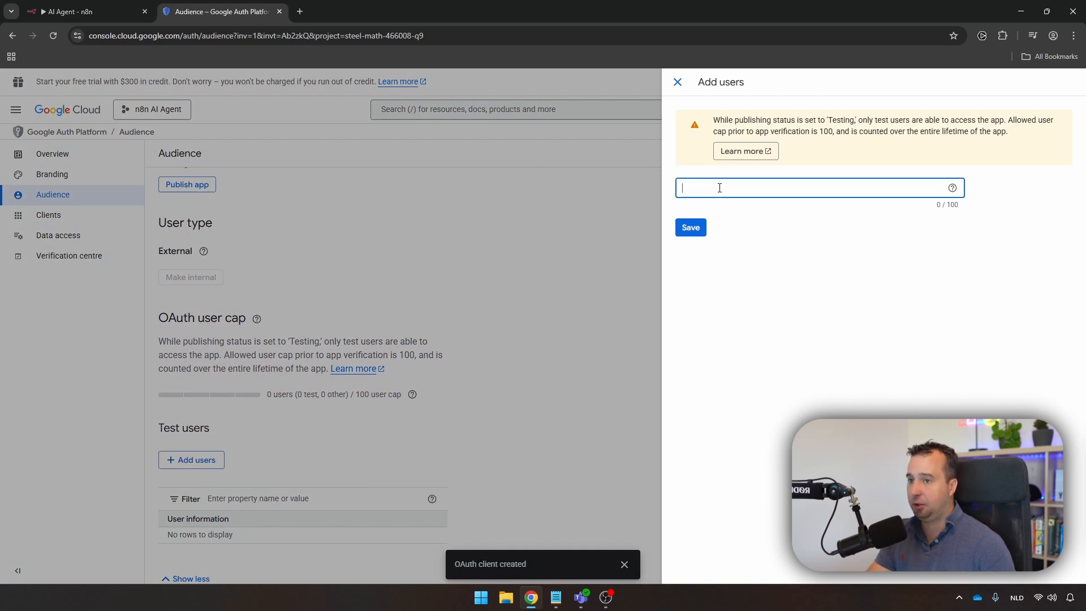
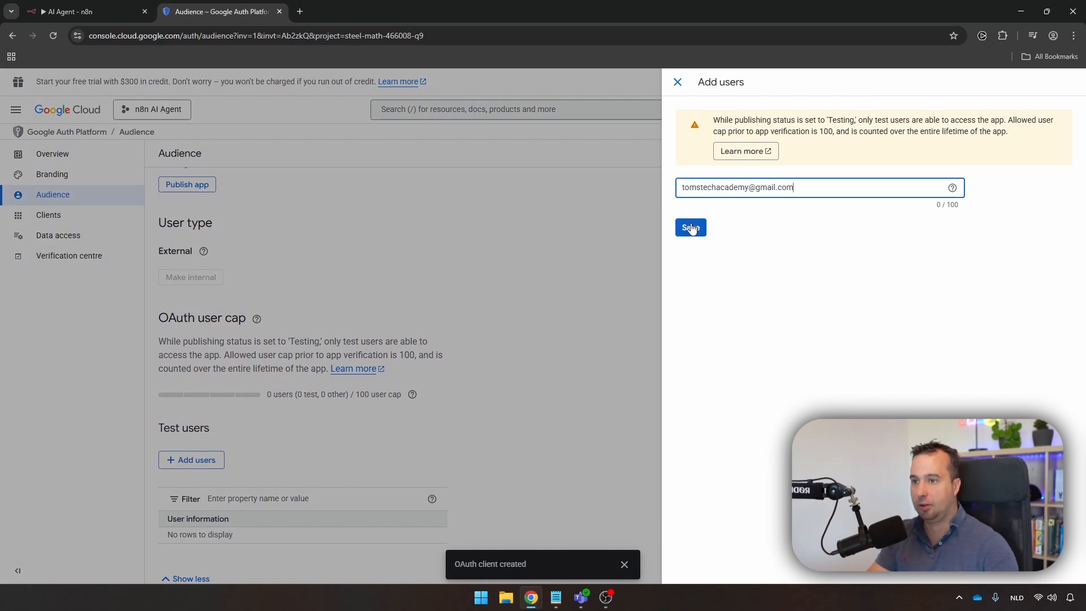
{"action": "left_click", "coordinate": [690, 228]}
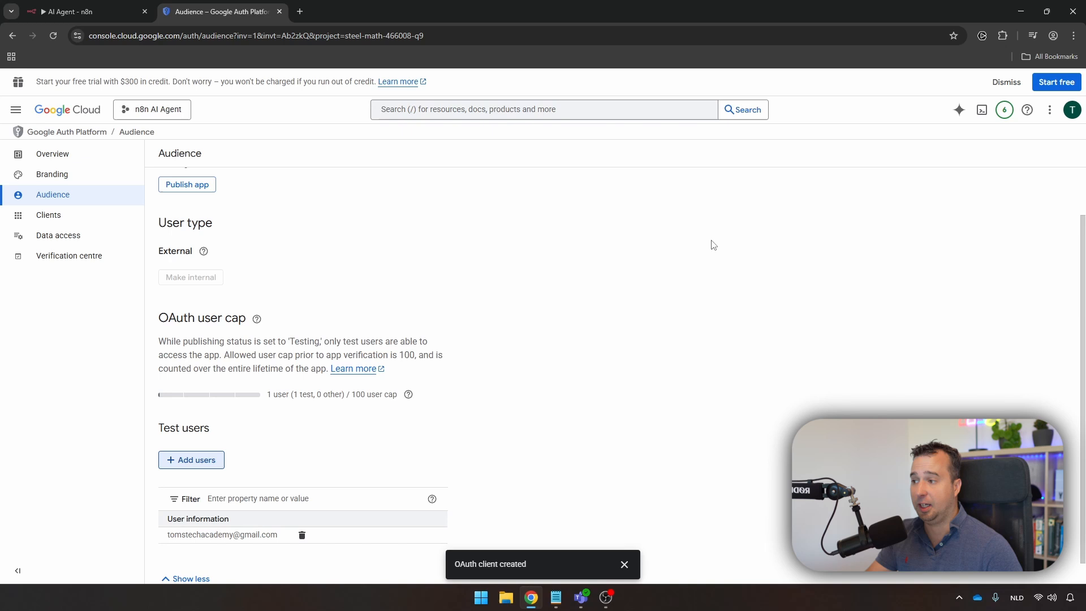
{"action": "mouse_move", "coordinate": [695, 247]}
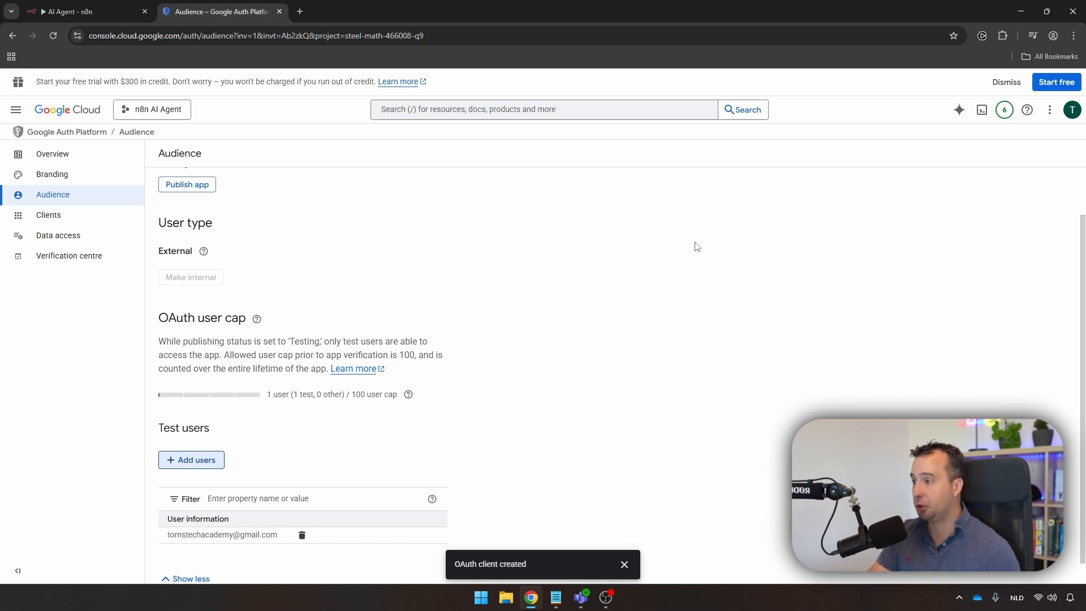
{"action": "left_click", "coordinate": [49, 215]}
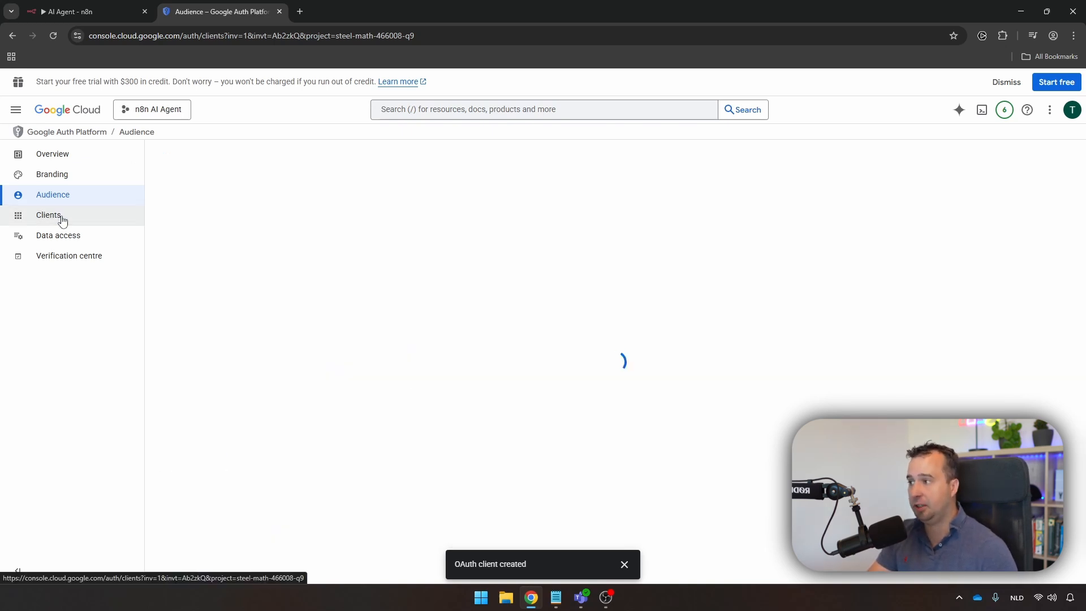
Create a Desktop app OAuth client named n8n and copy its client ID.
{"action": "left_click", "coordinate": [49, 215]}
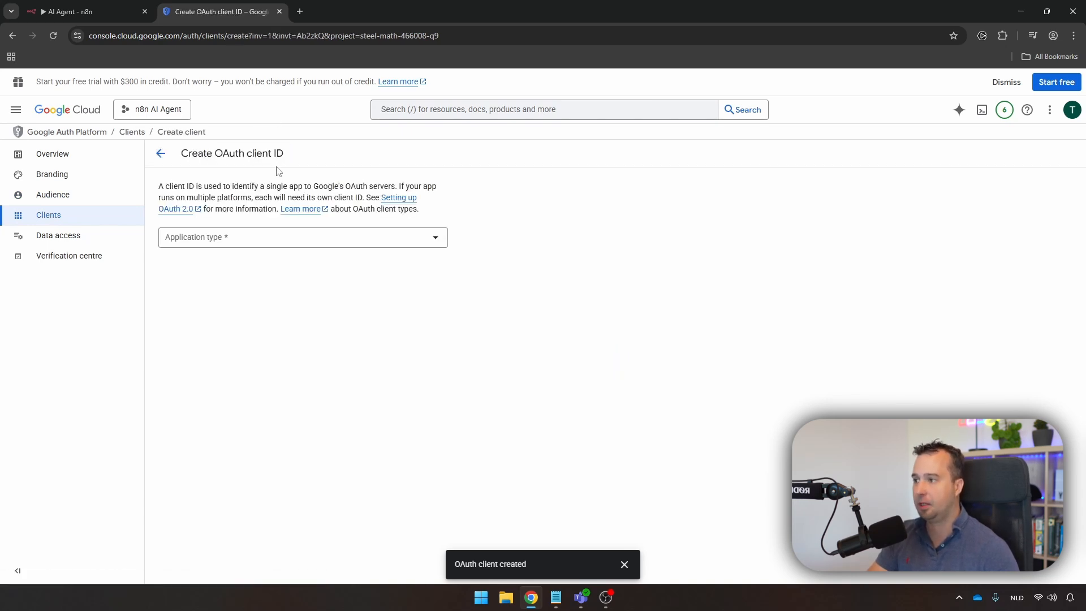
{"action": "left_click", "coordinate": [301, 236]}
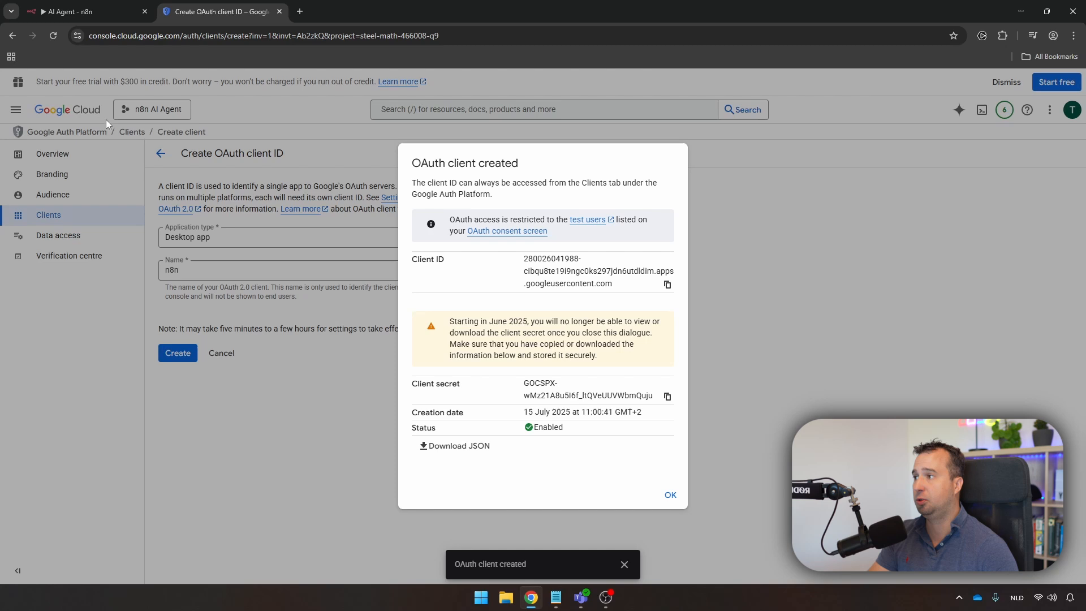
{"action": "mouse_move", "coordinate": [667, 285]}
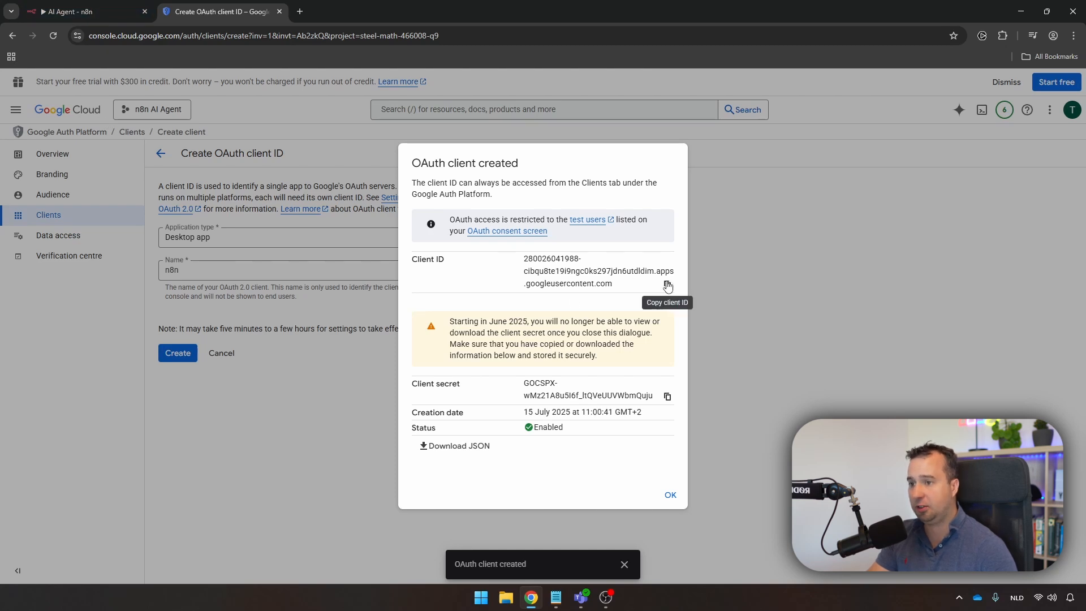
{"action": "left_click", "coordinate": [86, 11]}
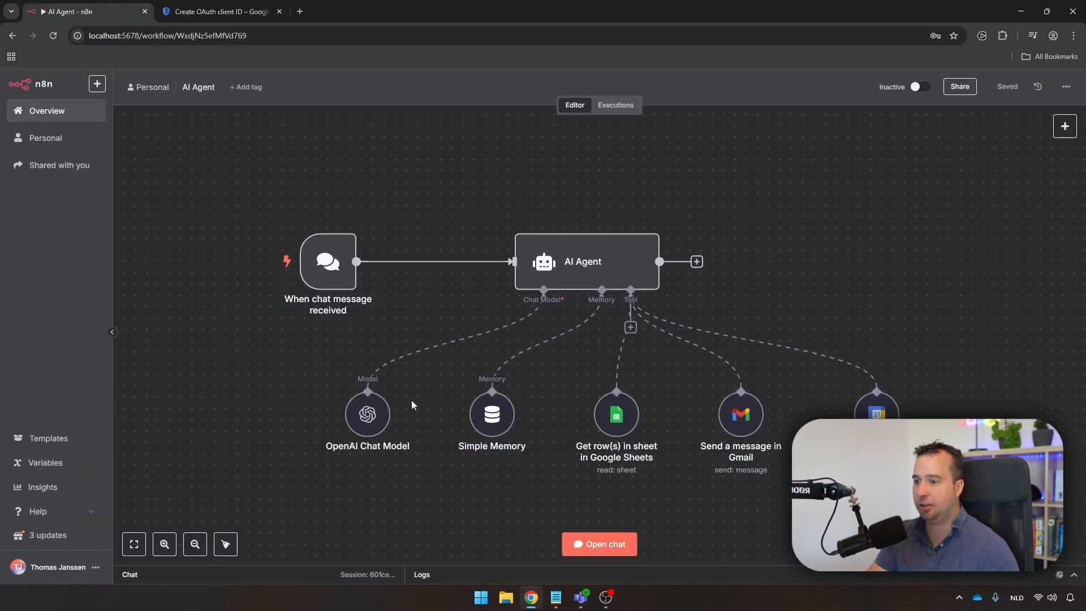
{"action": "mouse_move", "coordinate": [616, 414]}
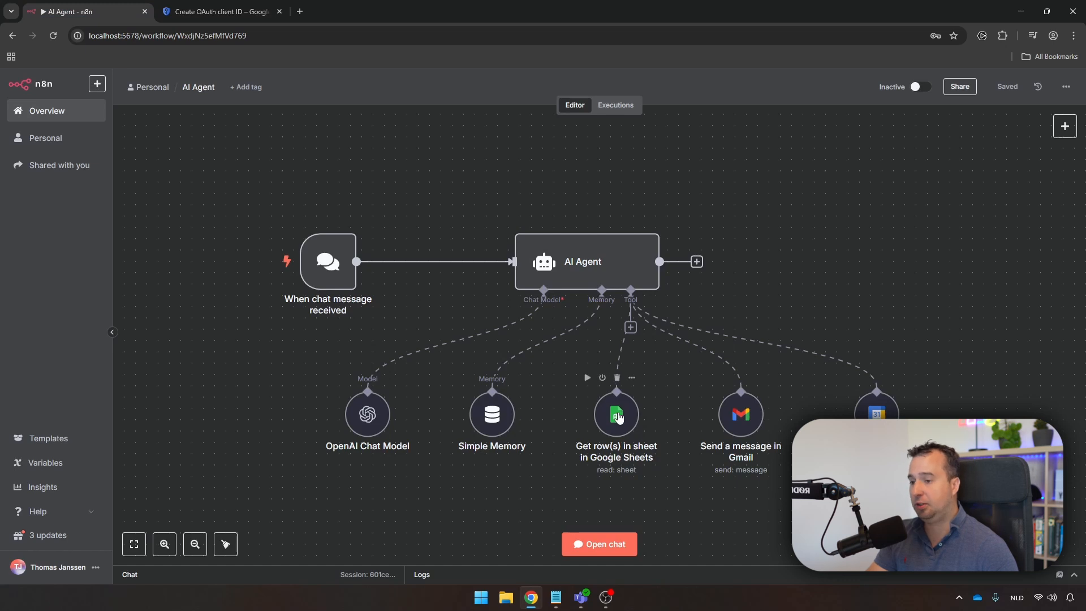
Sign in with Google on the new Google Sheets account 2 credential, proceeding past the unverified app warning.
{"action": "double_click", "coordinate": [616, 414]}
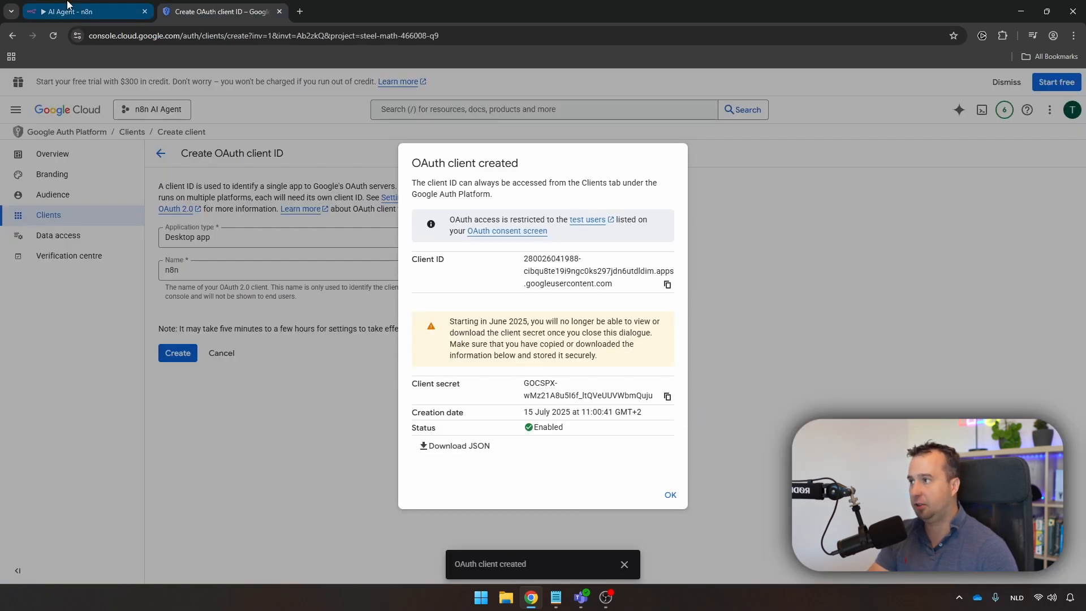
{"action": "left_click", "coordinate": [83, 12]}
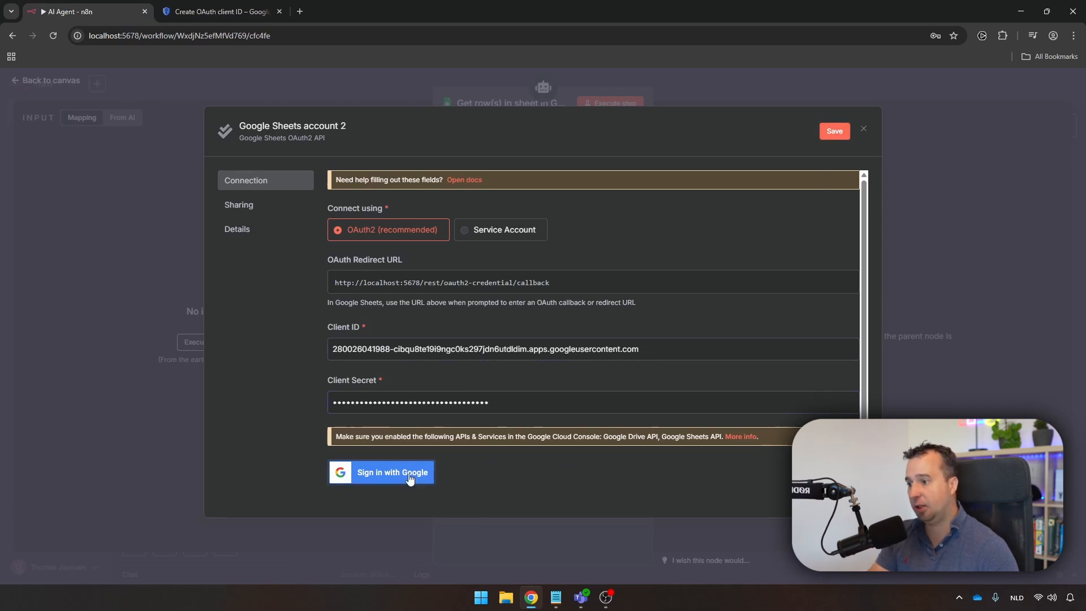
{"action": "left_click", "coordinate": [392, 473]}
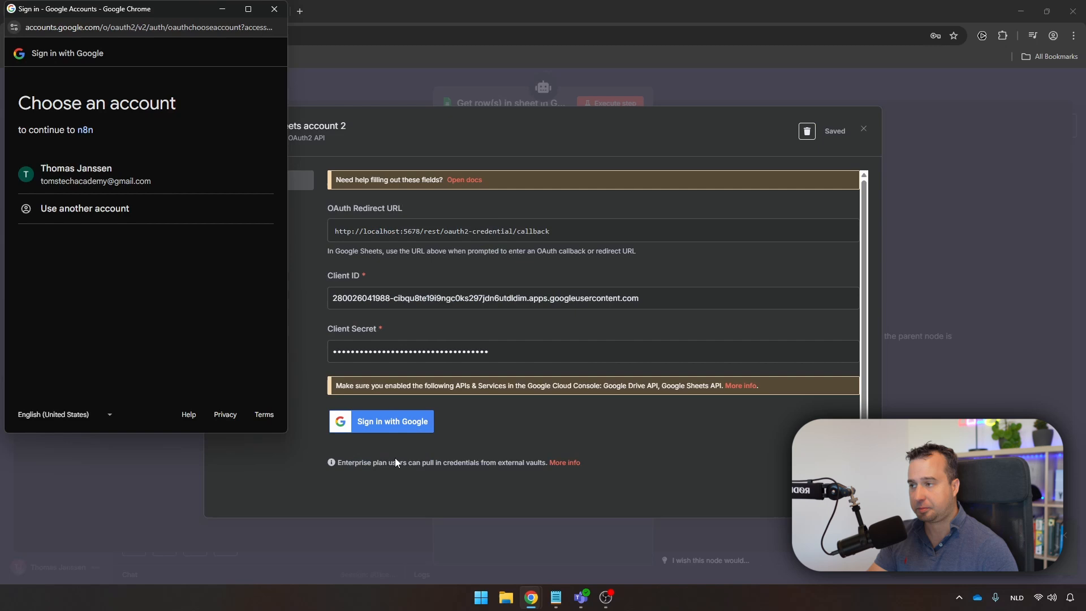
{"action": "mouse_move", "coordinate": [97, 174]}
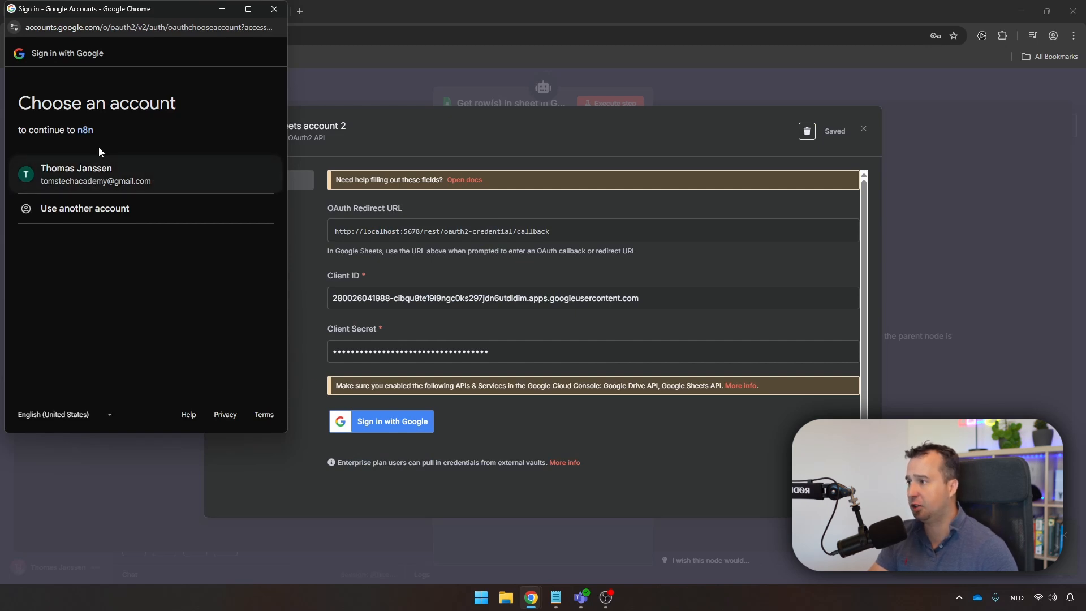
{"action": "left_click", "coordinate": [76, 174]}
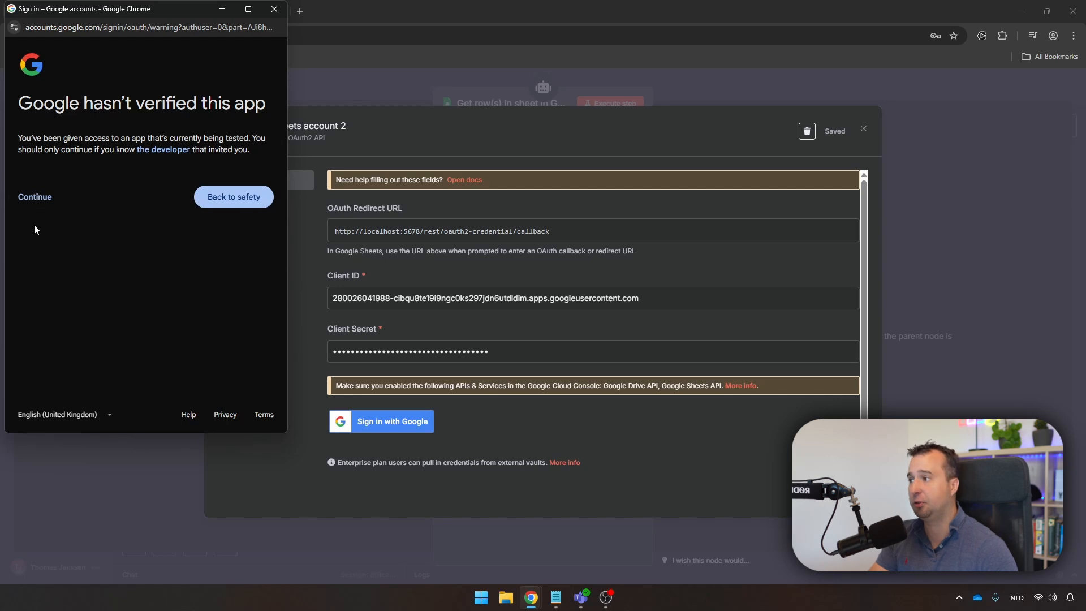
{"action": "left_click", "coordinate": [34, 197]}
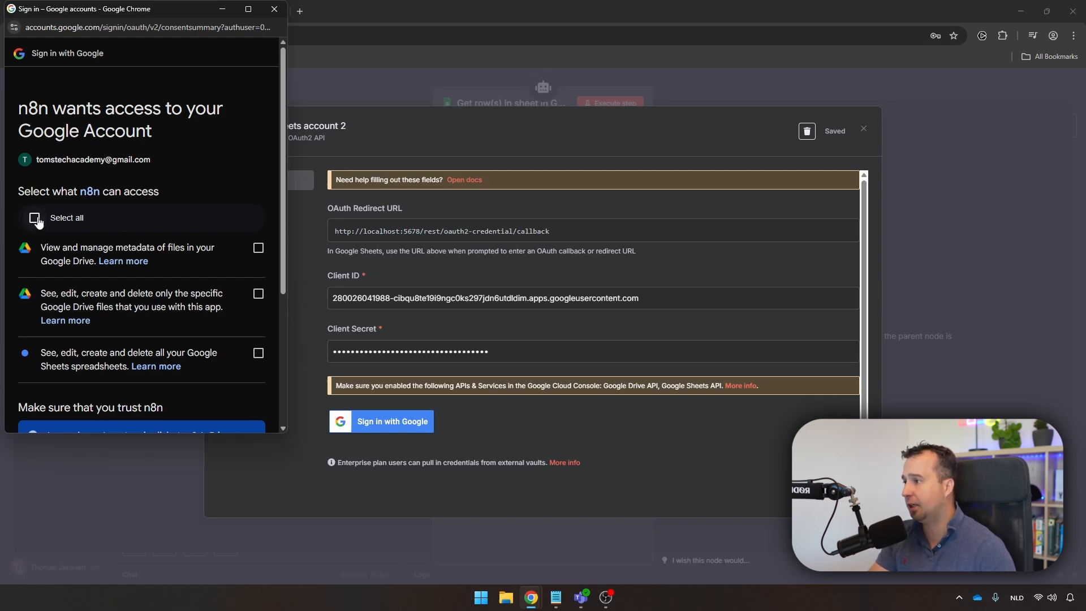
Grant all requested permissions and close the connected Google Sheets credential.
{"action": "left_click", "coordinate": [34, 217]}
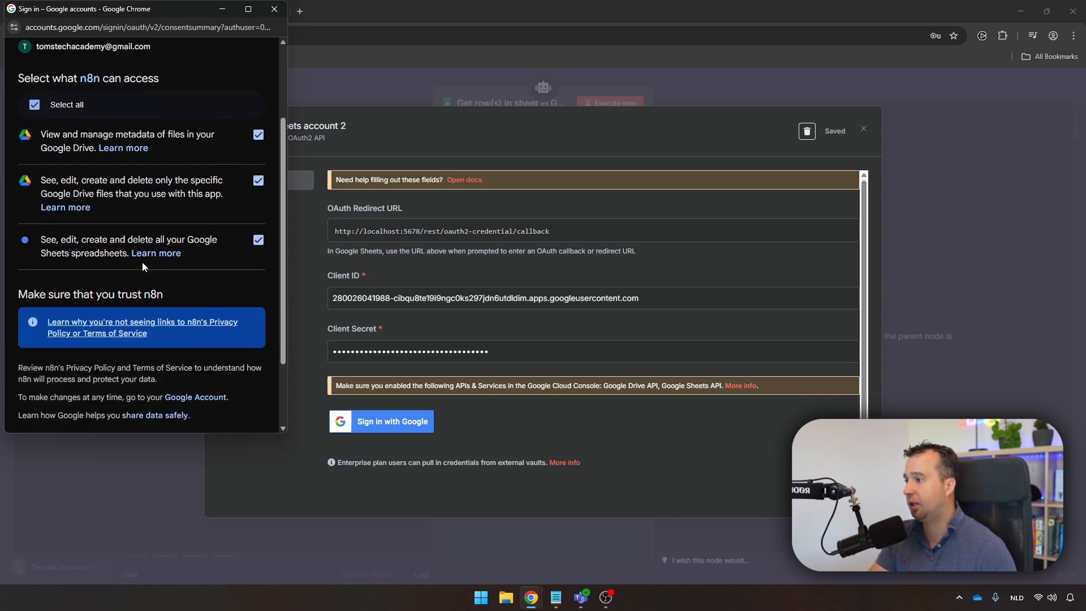
{"action": "scroll", "scroll_direction": "down", "scroll_amount": 3}
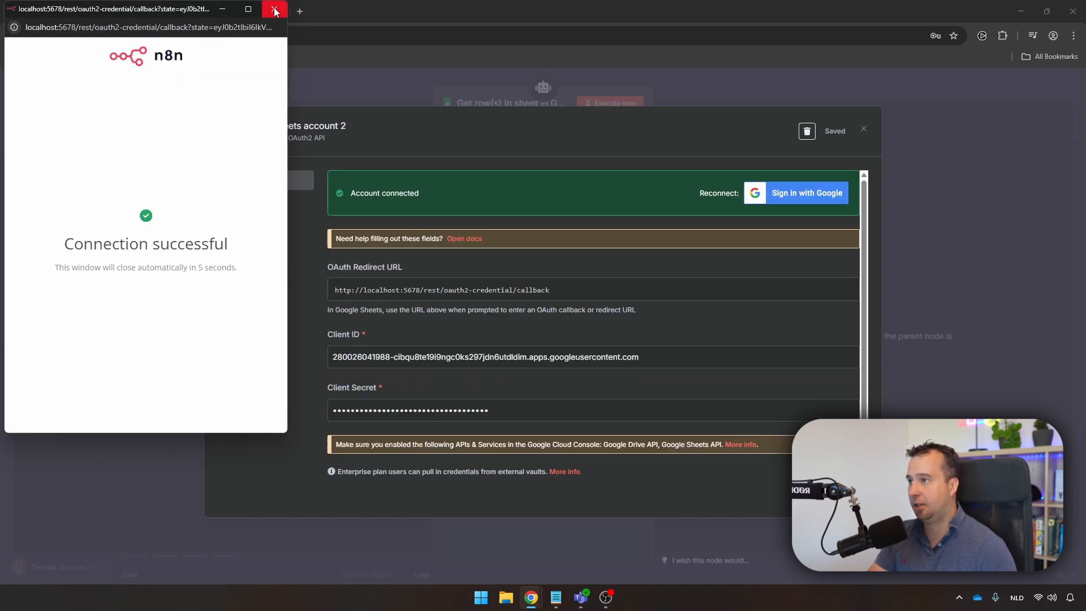
{"action": "left_click", "coordinate": [274, 9]}
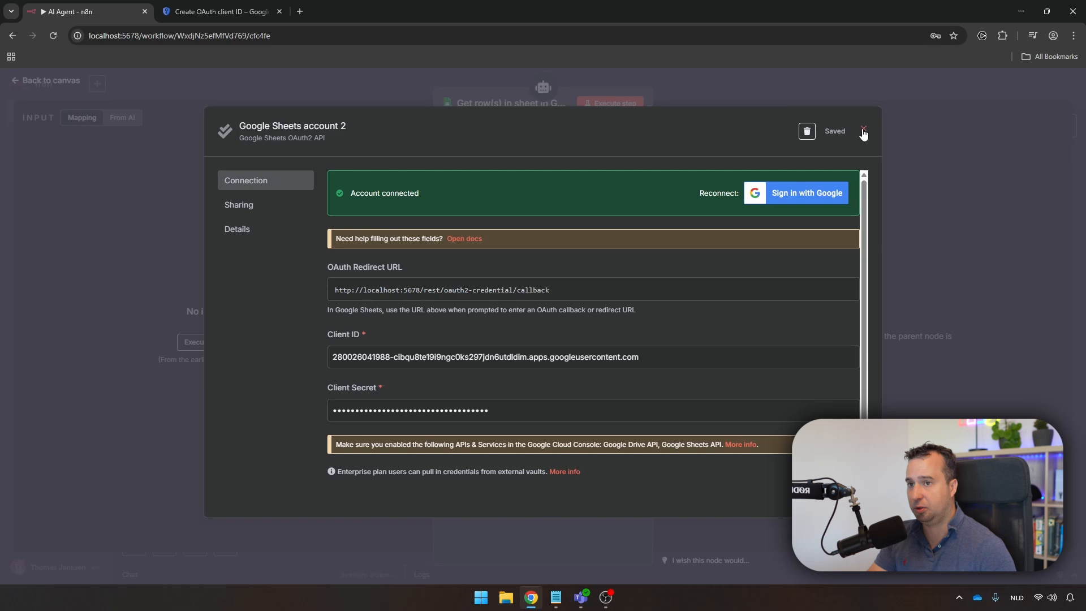
{"action": "left_click", "coordinate": [863, 131]}
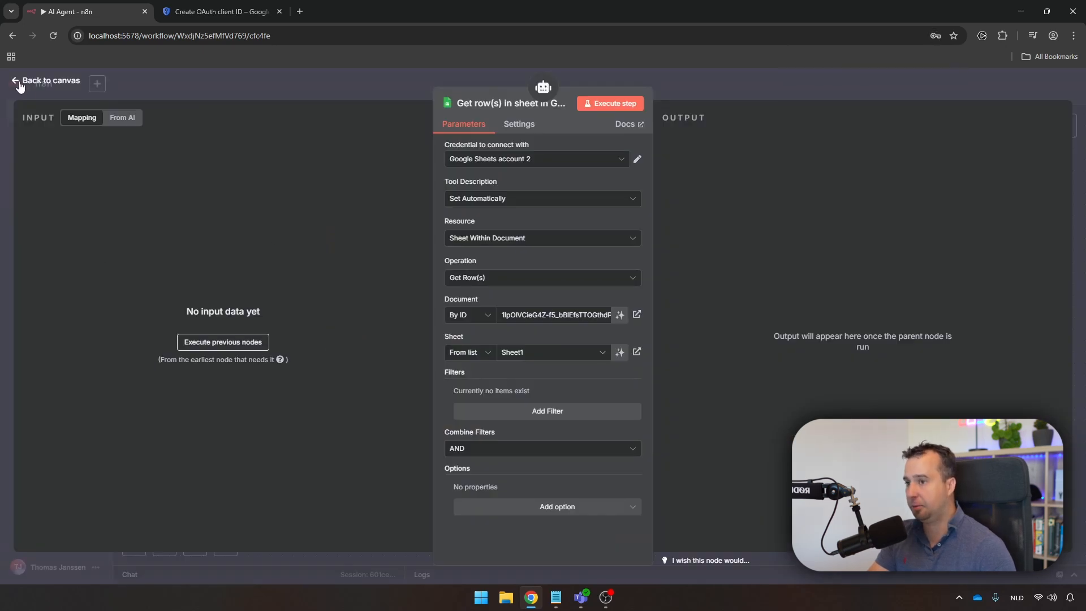
Create a new Gmail OAuth credential on the Send a message tool with the client ID and secret.
{"action": "left_click", "coordinate": [44, 80]}
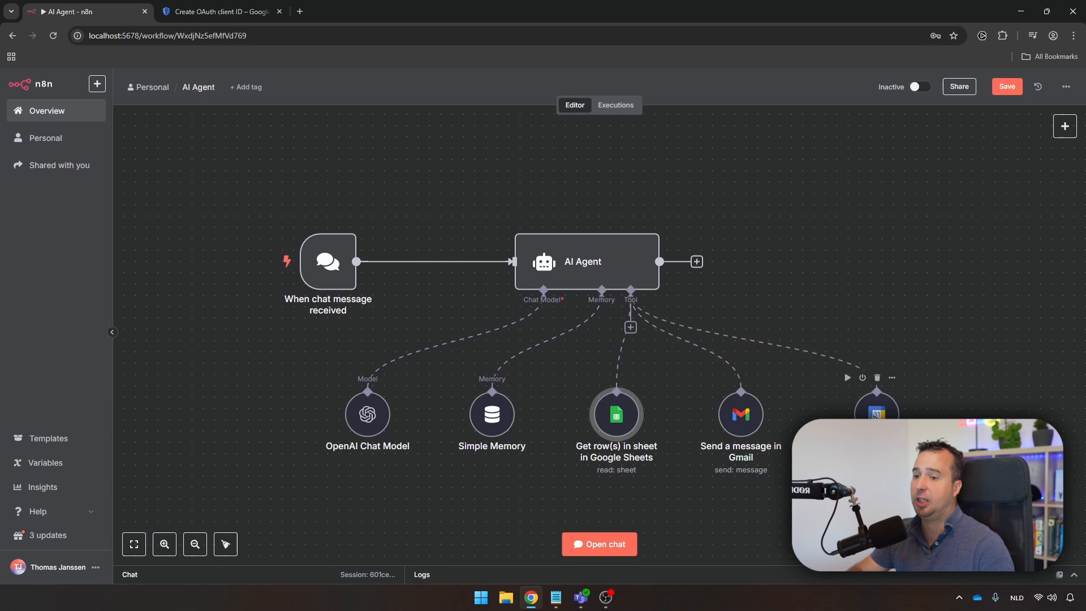
{"action": "mouse_move", "coordinate": [740, 414]}
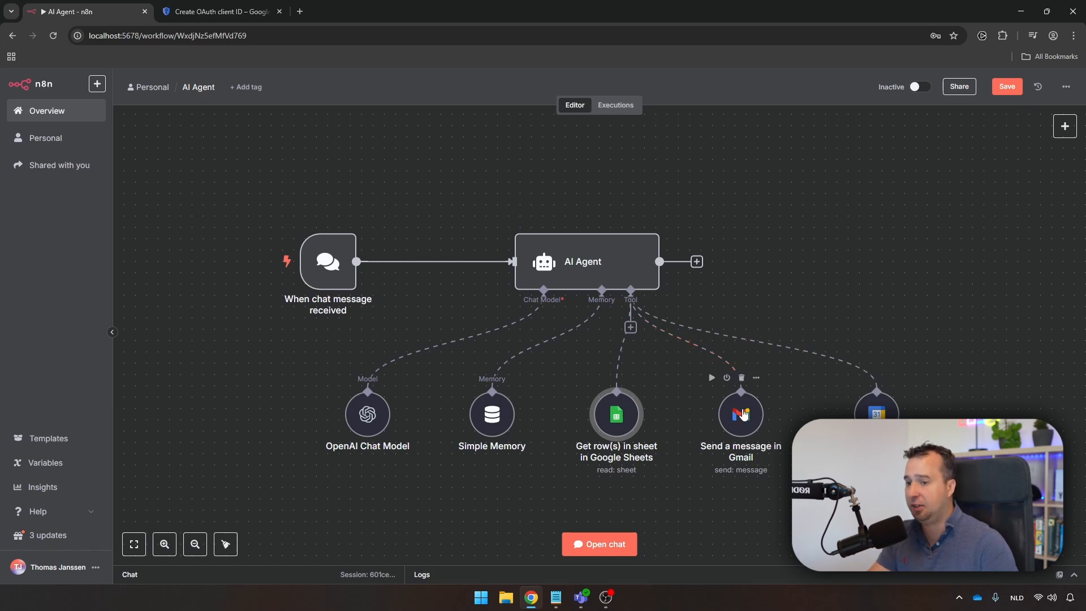
{"action": "double_click", "coordinate": [740, 414]}
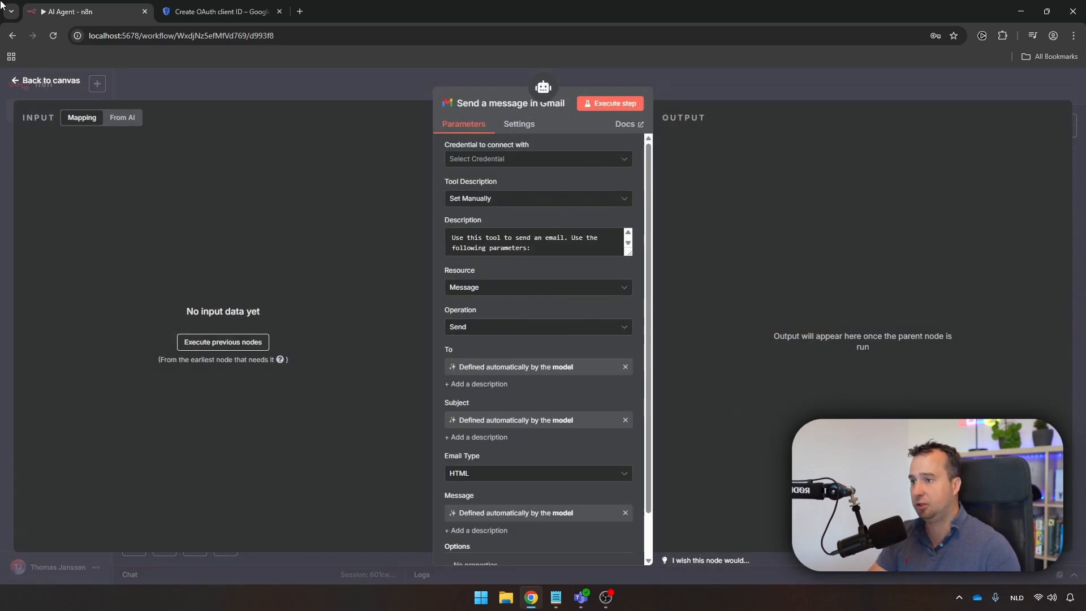
{"action": "left_click", "coordinate": [536, 158]}
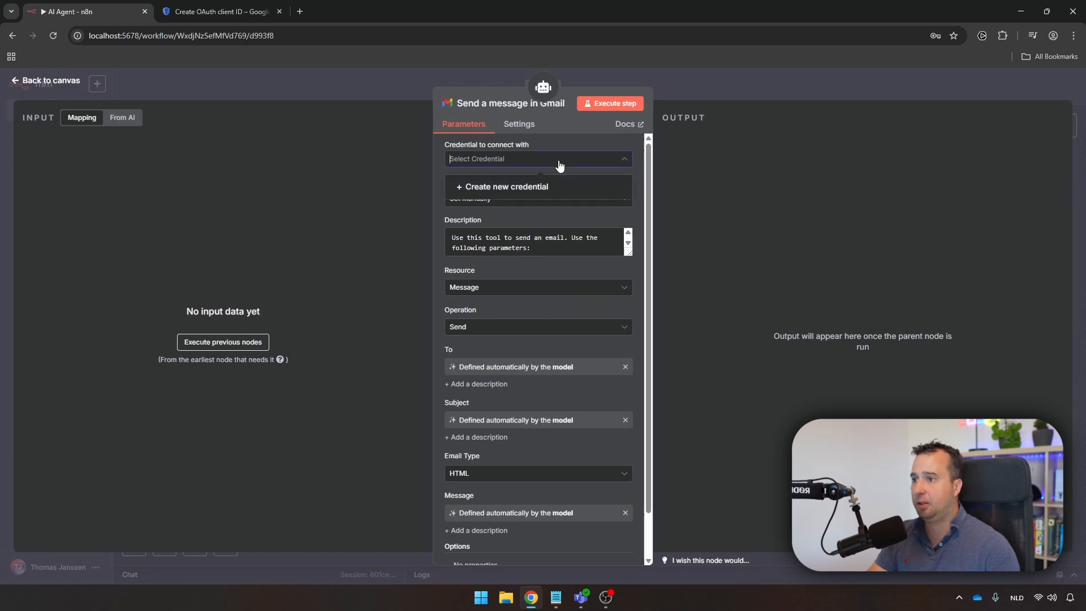
{"action": "left_click", "coordinate": [505, 187]}
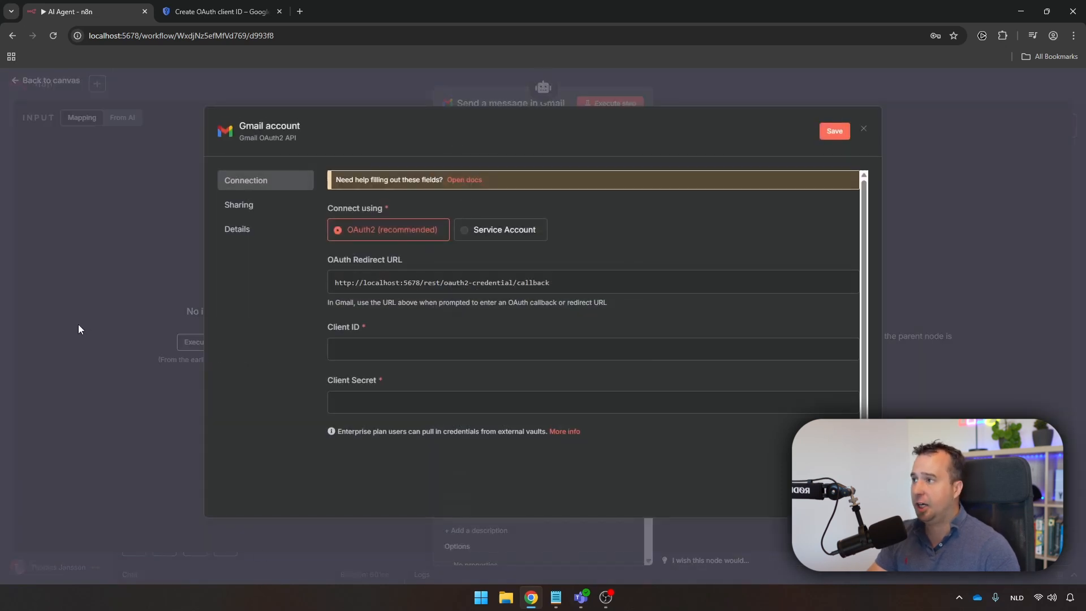
{"action": "left_click", "coordinate": [218, 11]}
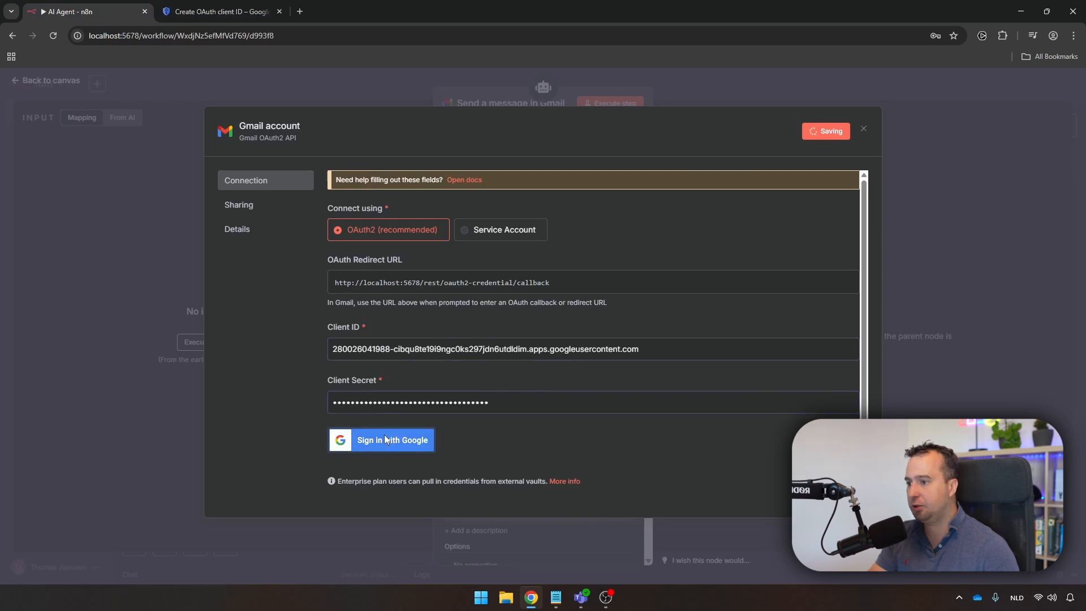
Sign in with Google, grant all Gmail permissions and confirm access for n8n.
{"action": "left_click", "coordinate": [382, 440]}
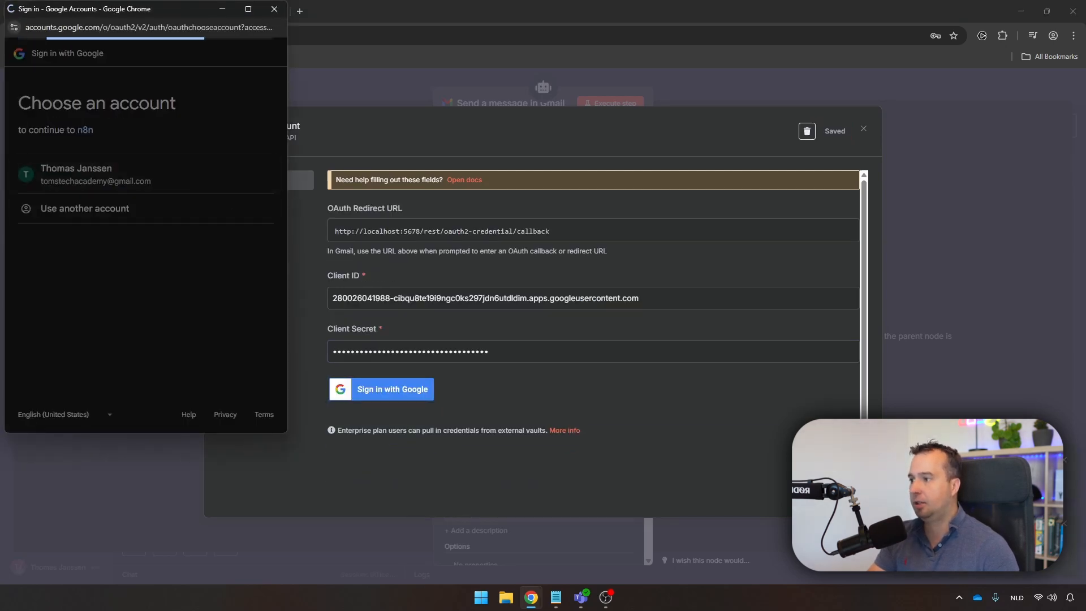
{"action": "left_click", "coordinate": [76, 174]}
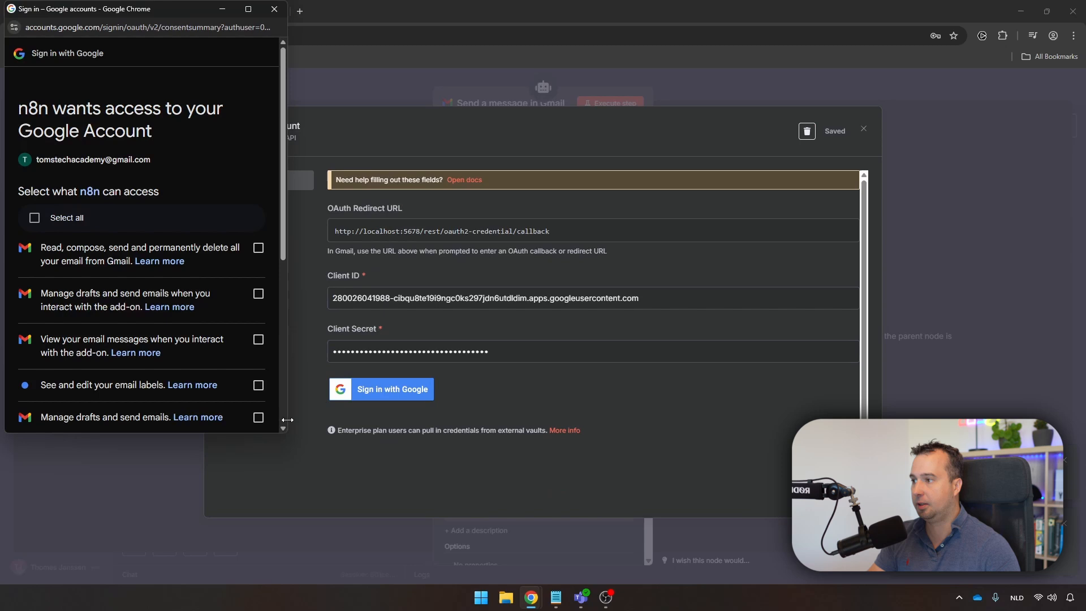
{"action": "left_click", "coordinate": [34, 217]}
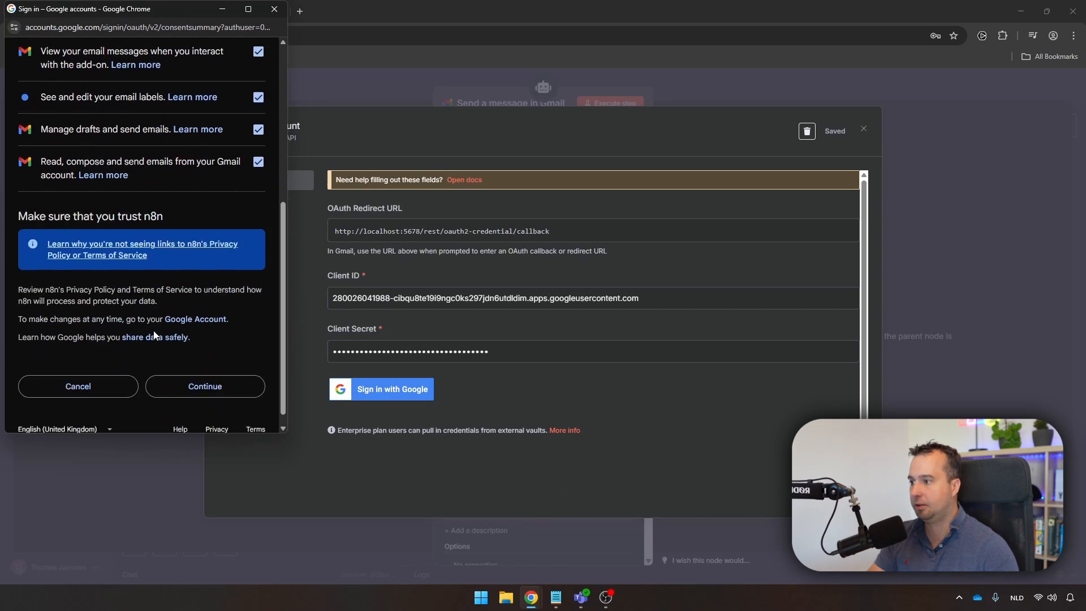
{"action": "left_click", "coordinate": [205, 386]}
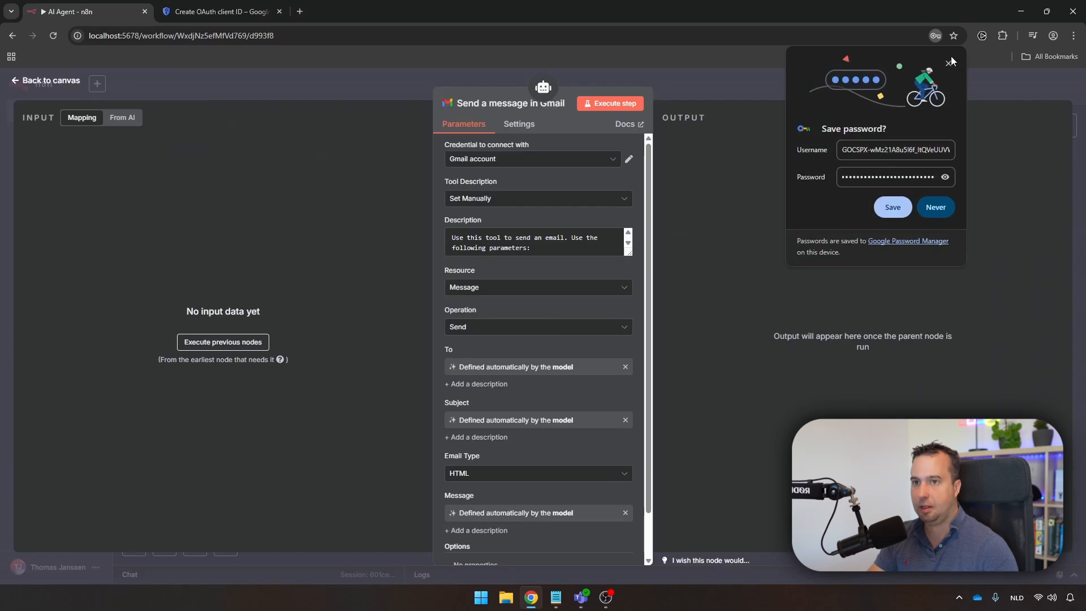
{"action": "left_click", "coordinate": [44, 80]}
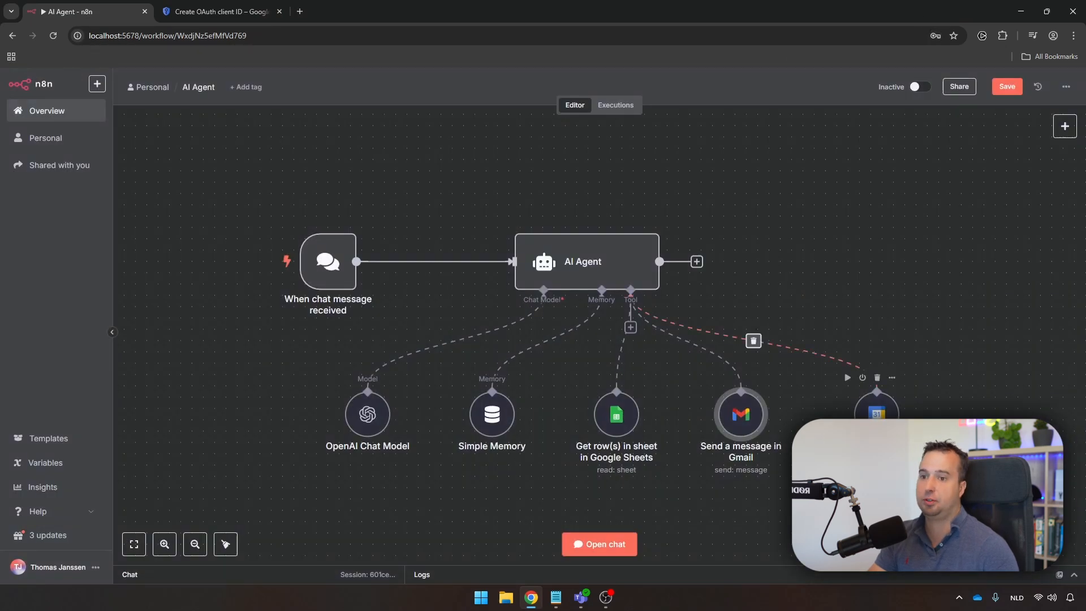
Check the CRM contact sheet with names and emails, then return to the n8n workflow.
{"action": "left_click", "coordinate": [876, 415]}
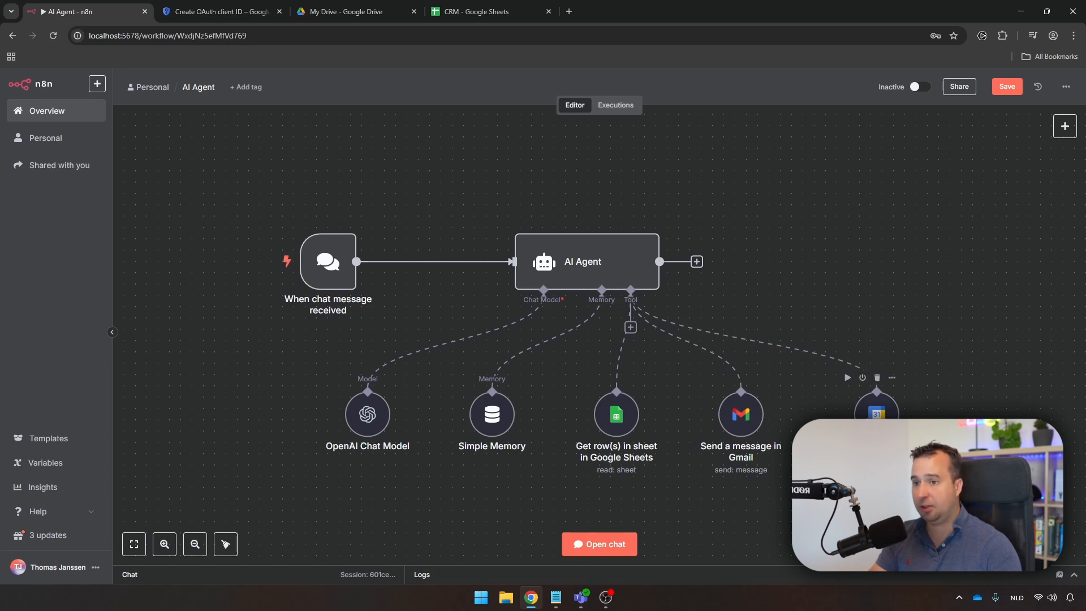
{"action": "left_click", "coordinate": [485, 11]}
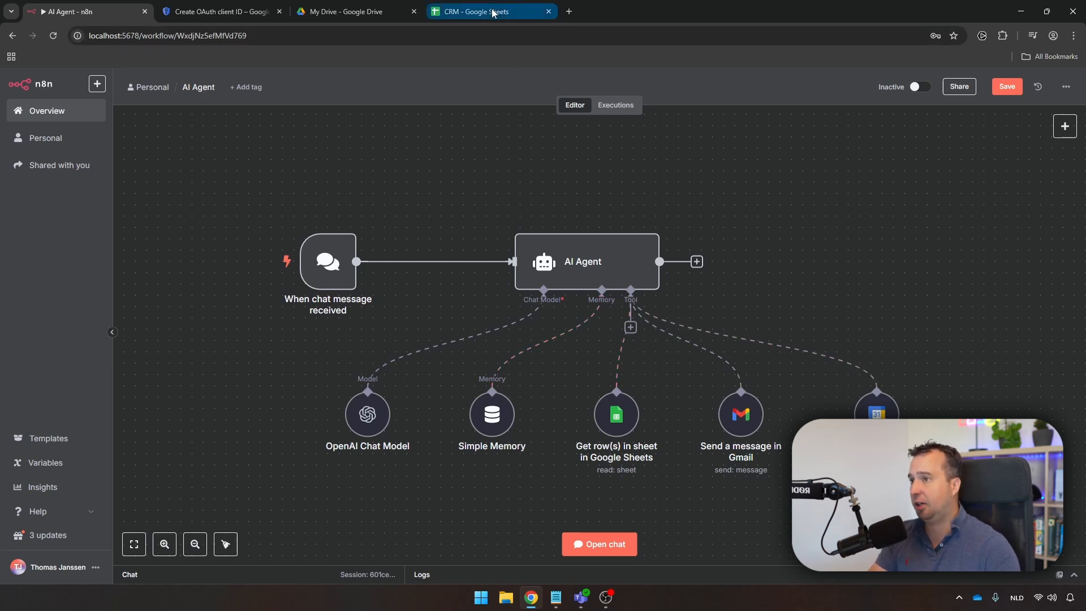
{"action": "left_click", "coordinate": [485, 11]}
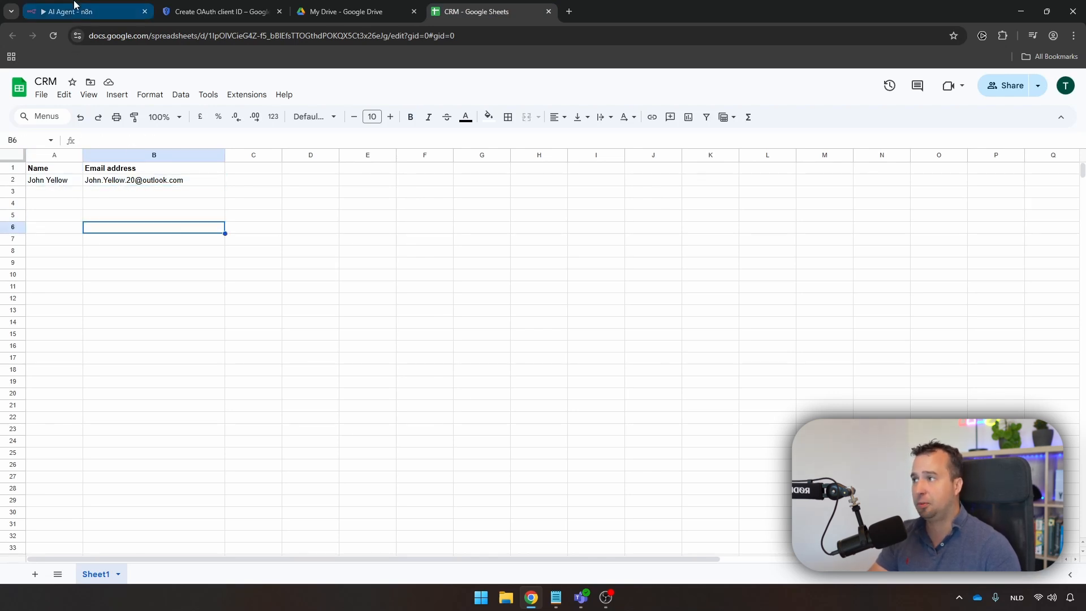
{"action": "left_click", "coordinate": [82, 11]}
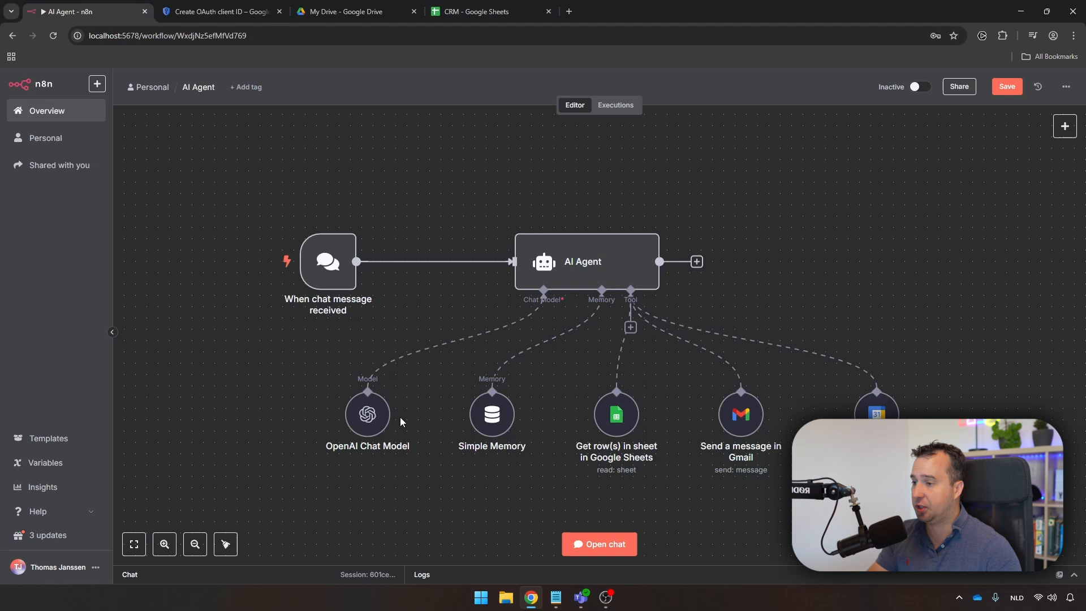
{"action": "mouse_move", "coordinate": [599, 544]}
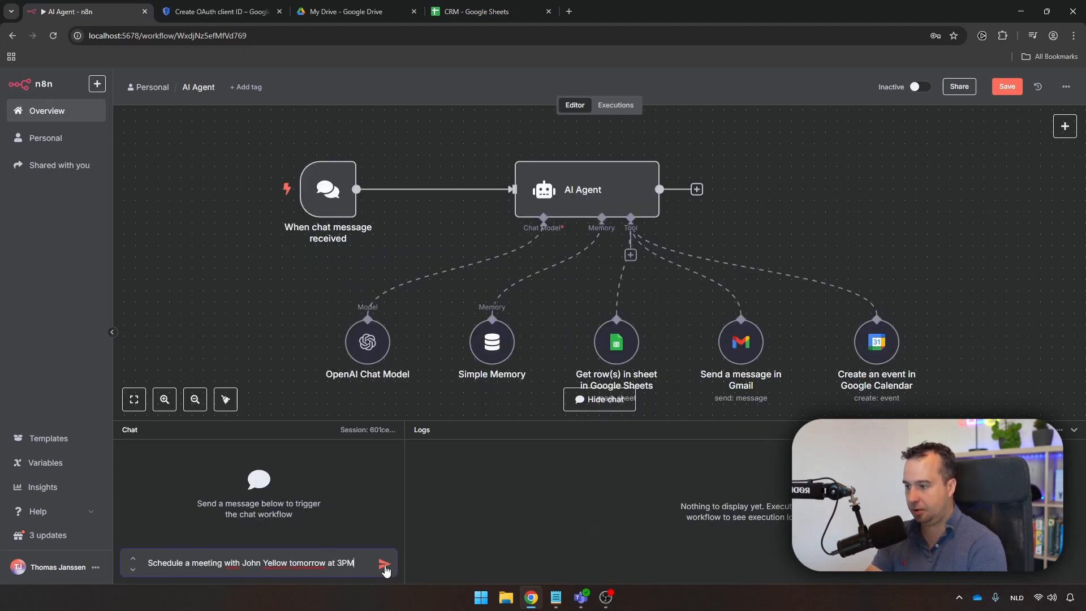
{"action": "left_click", "coordinate": [384, 562]}
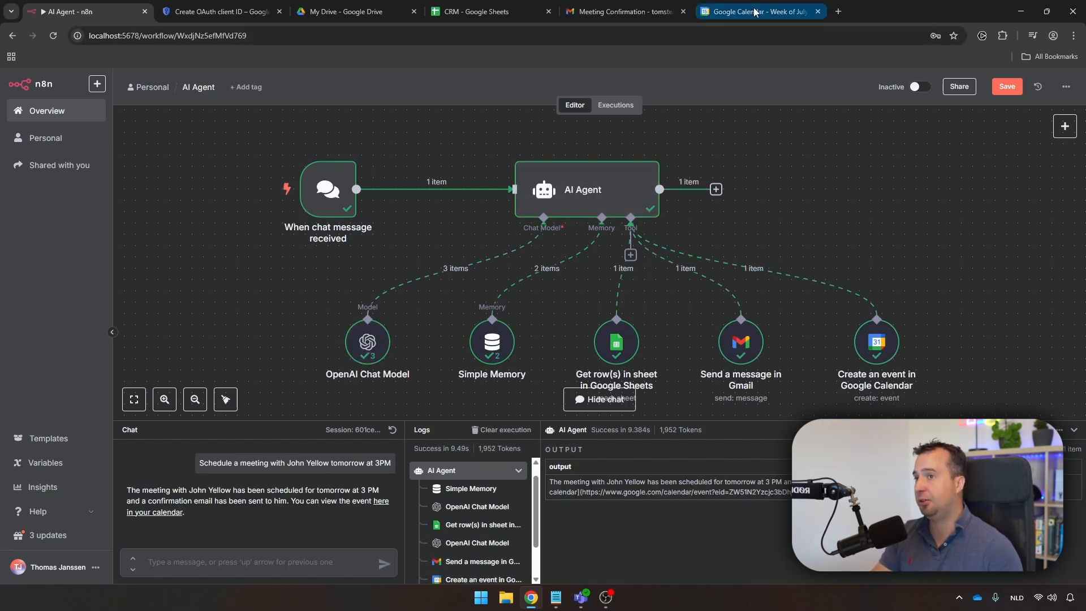
{"action": "left_click", "coordinate": [758, 11]}
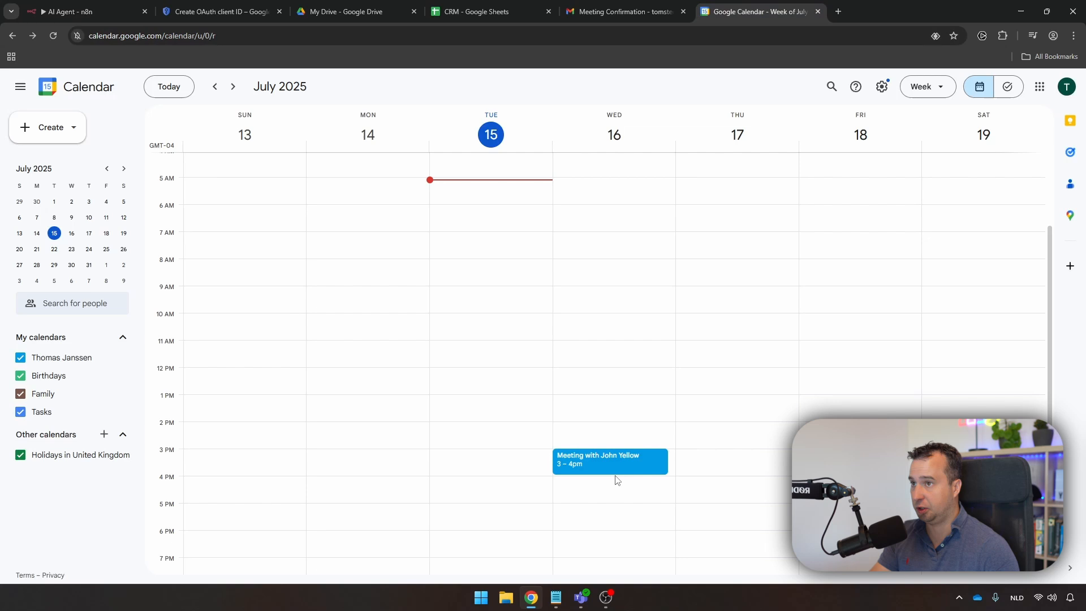
{"action": "left_click", "coordinate": [621, 11]}
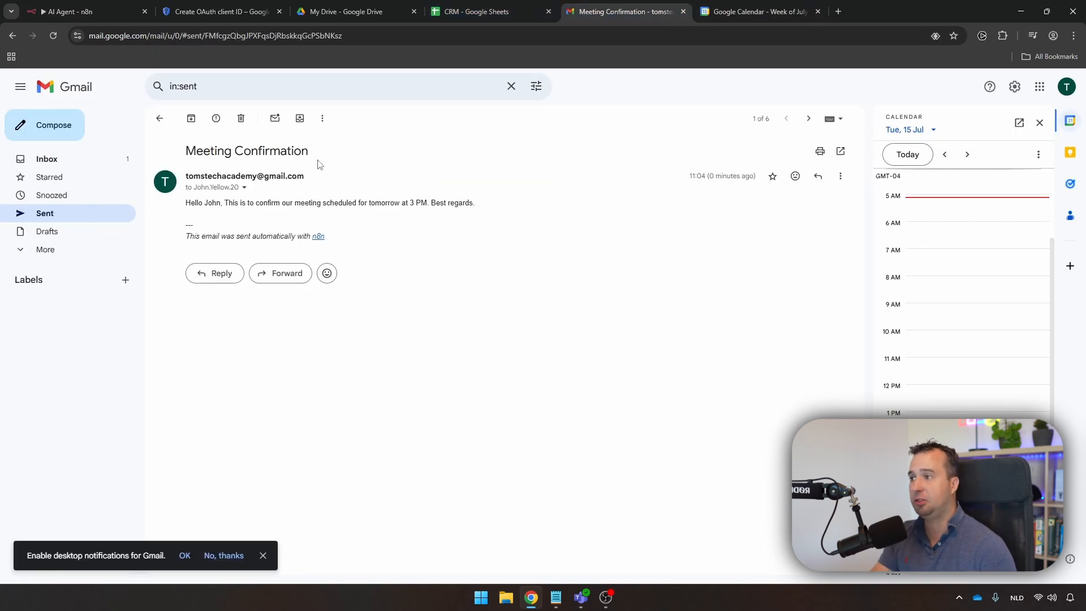
{"action": "mouse_move", "coordinate": [489, 269]}
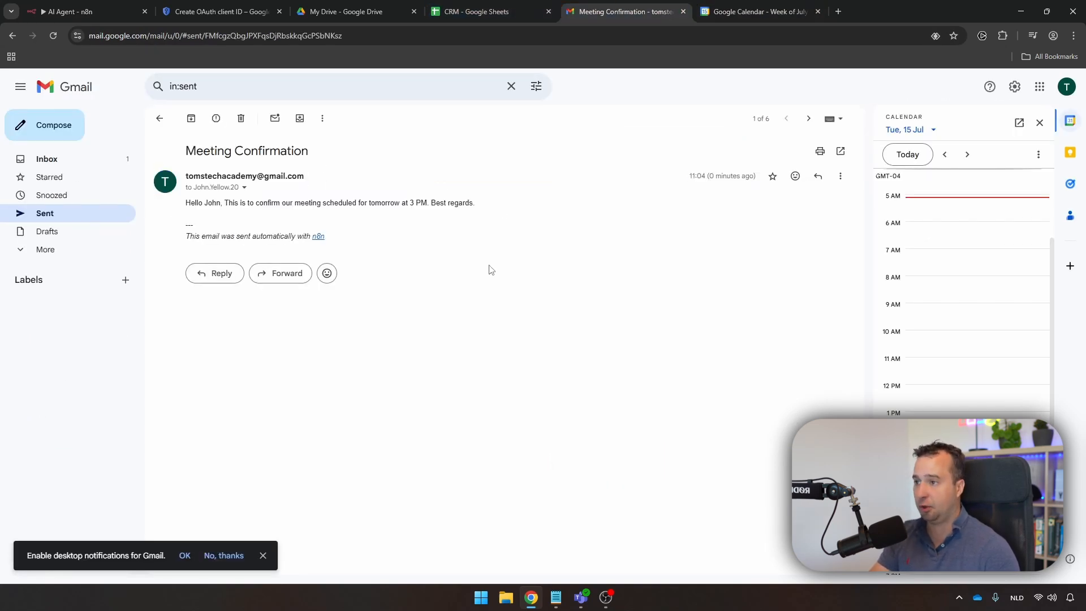
{"action": "left_click", "coordinate": [82, 11]}
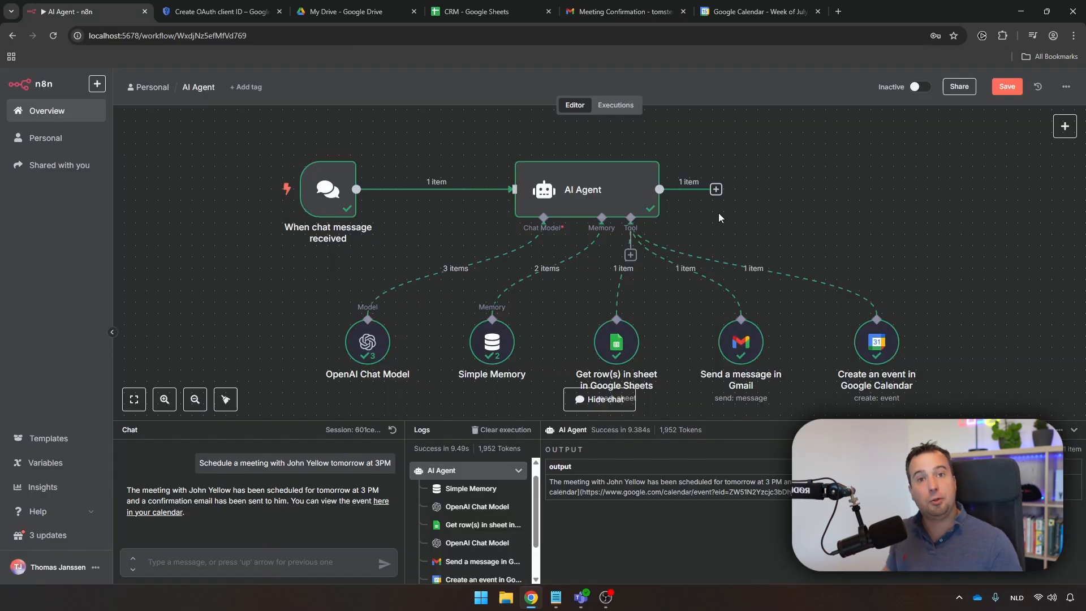